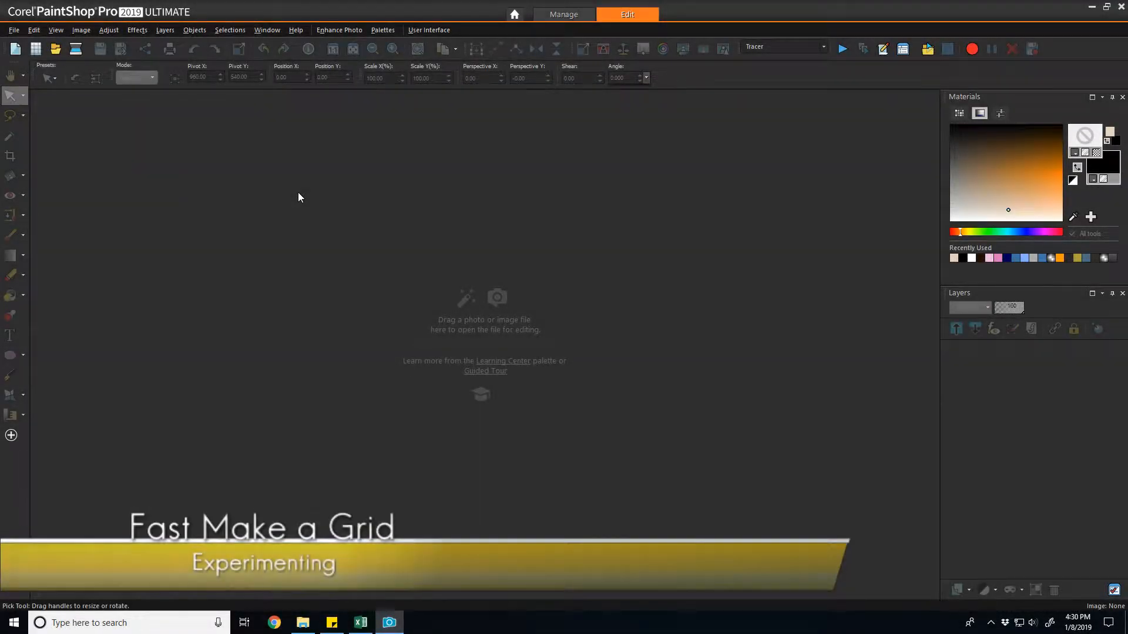
Step: Create a new 1920 × 1080 image with a transparent background via File > New
click(13, 30)
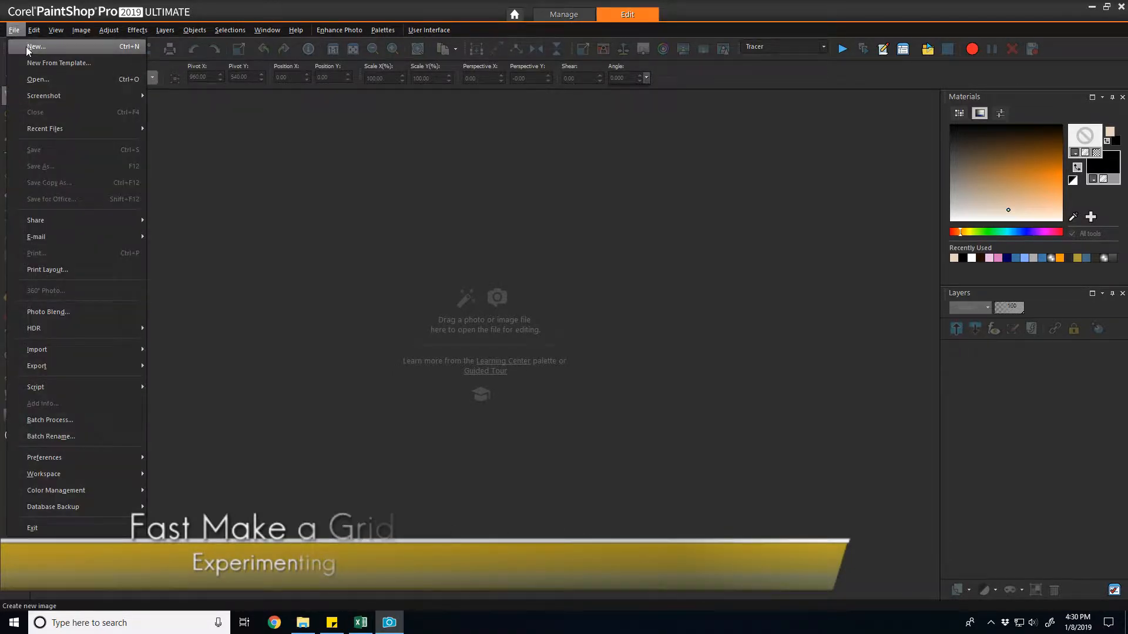
click(35, 45)
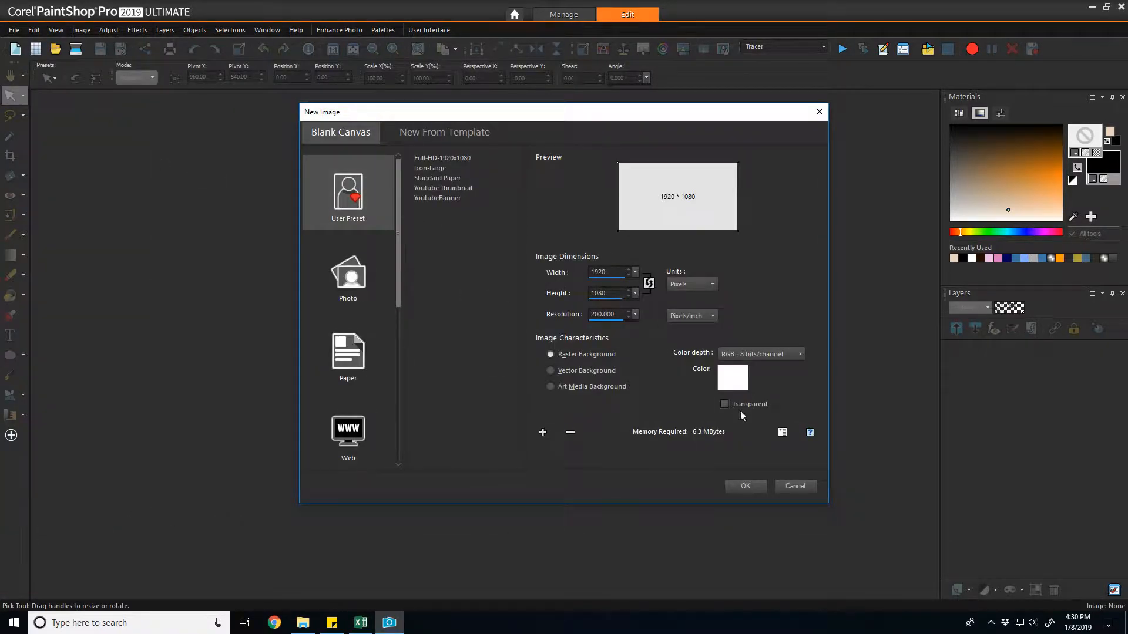
click(725, 403)
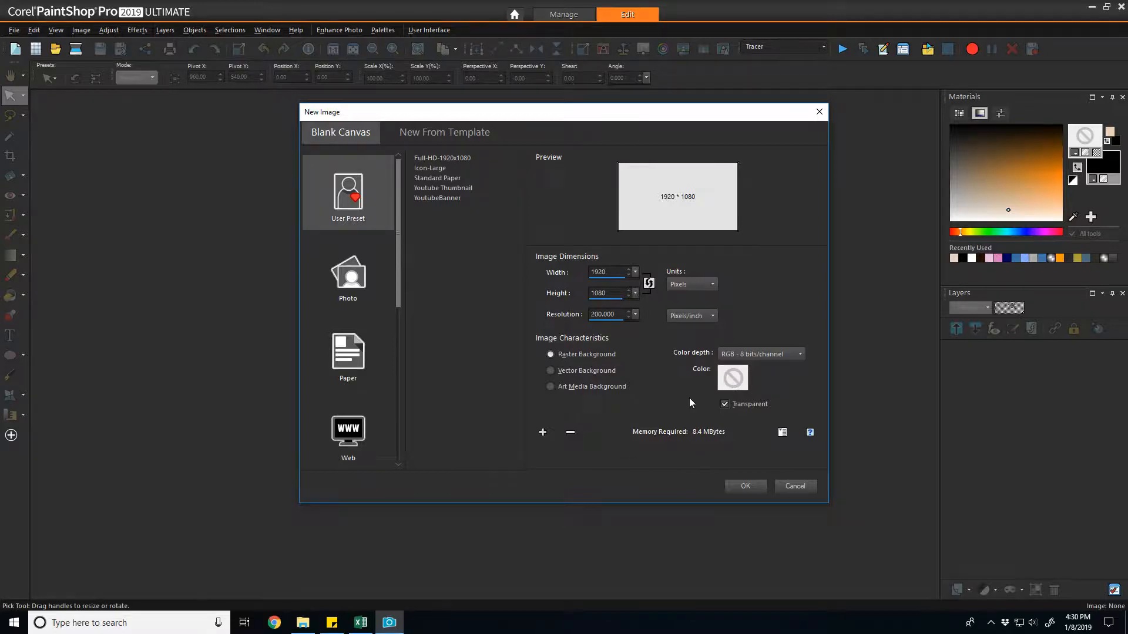
mouse_move(712, 445)
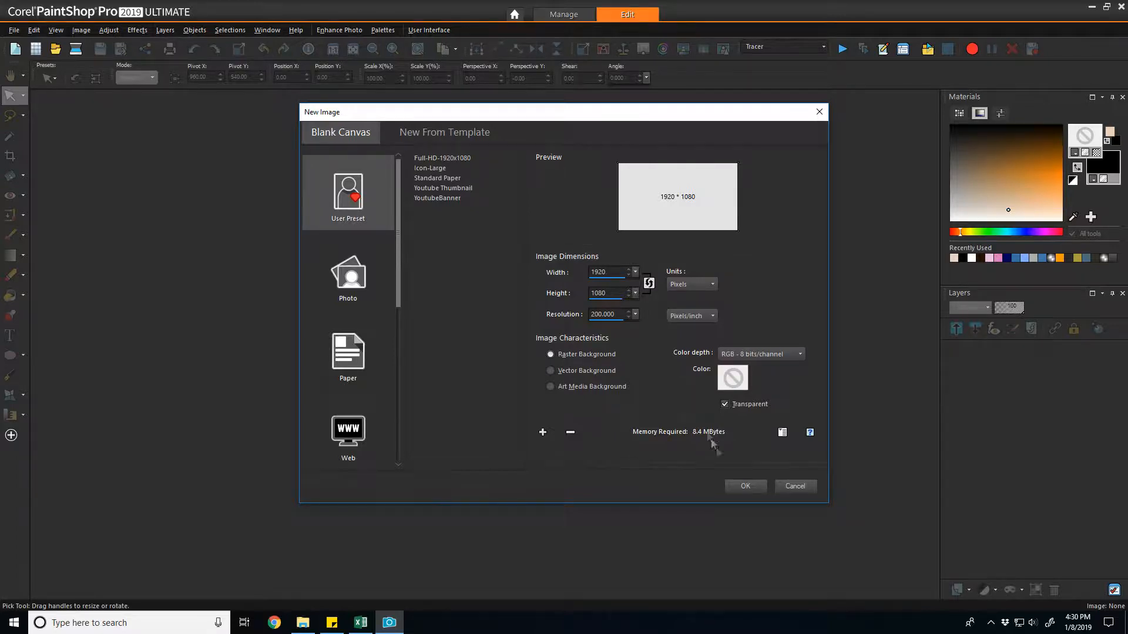
click(745, 487)
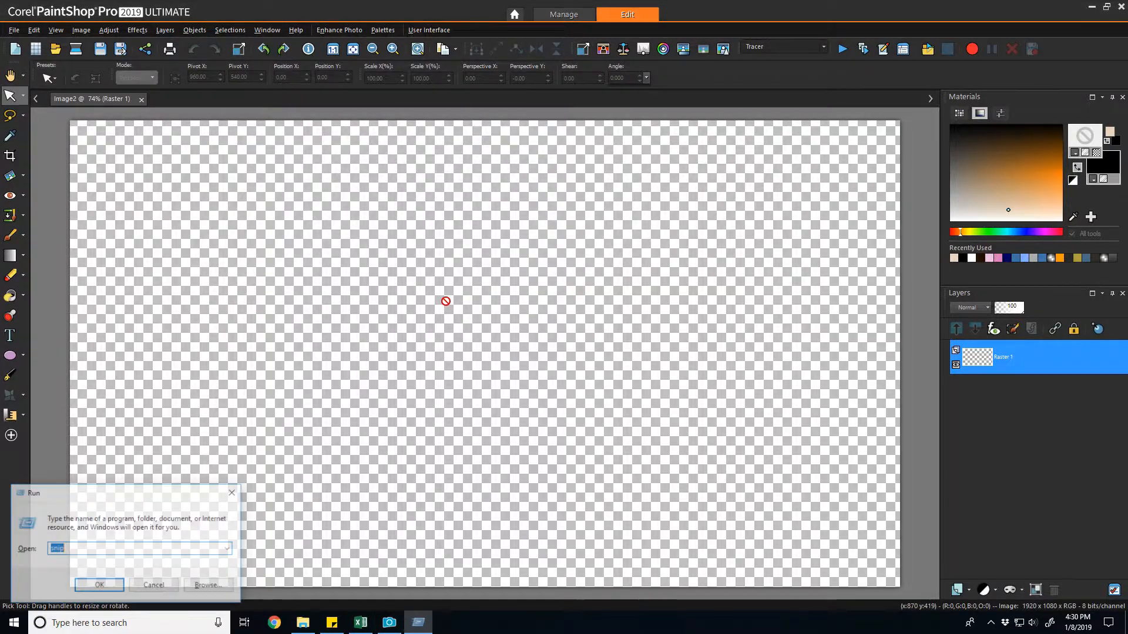
Step: Snip the transparent canvas and save it as Grid_Test2.PNG in the PhotoMirage folder
click(98, 584)
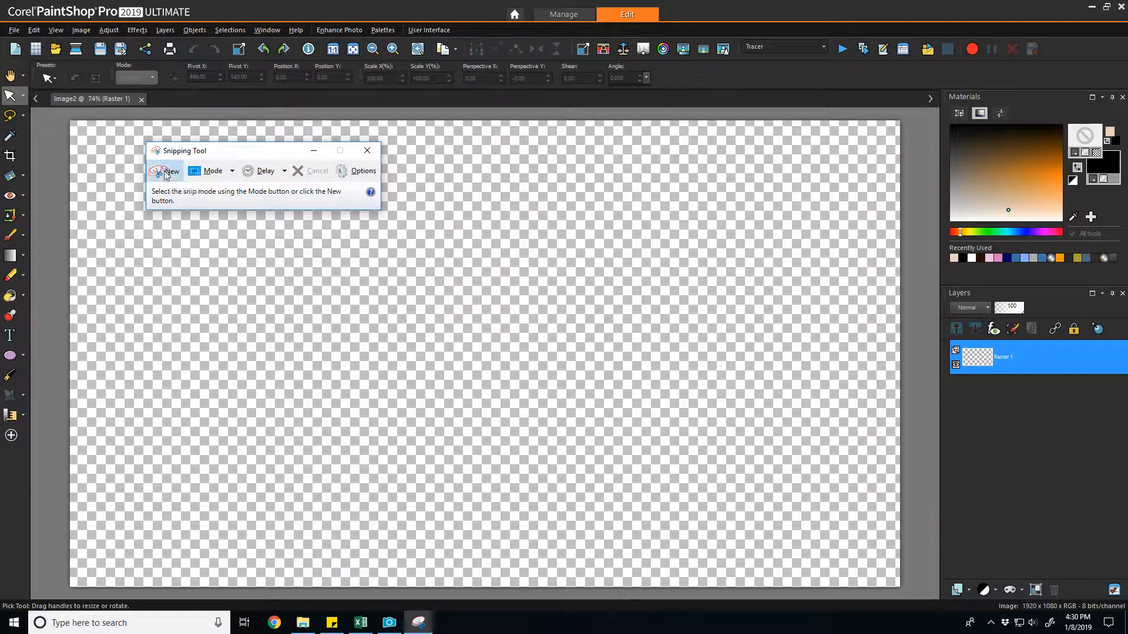
click(167, 172)
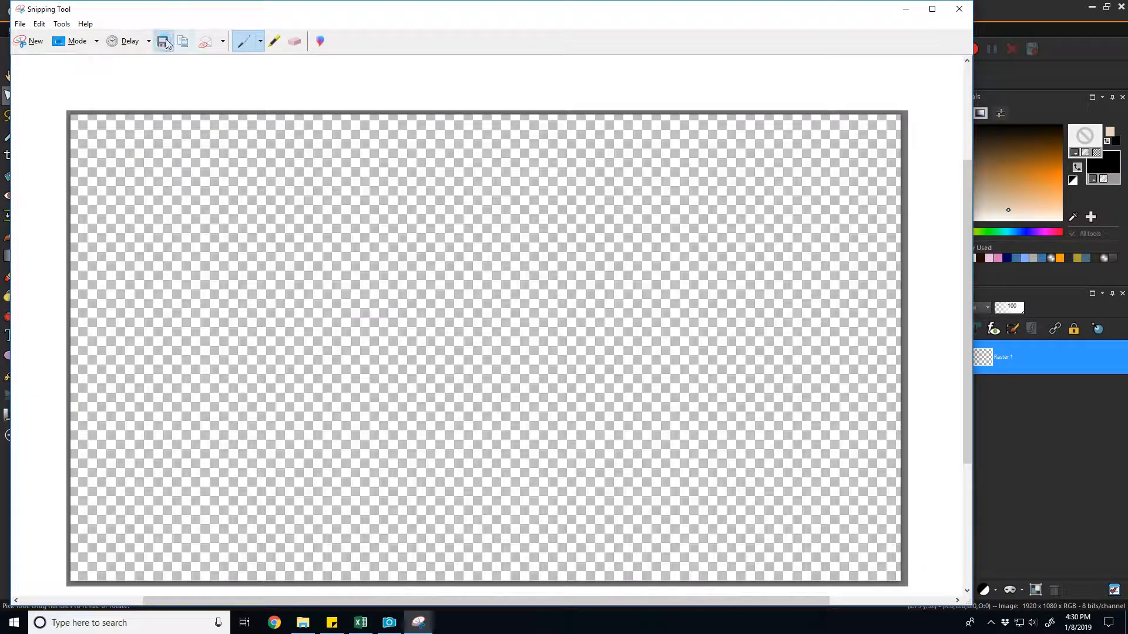
click(163, 42)
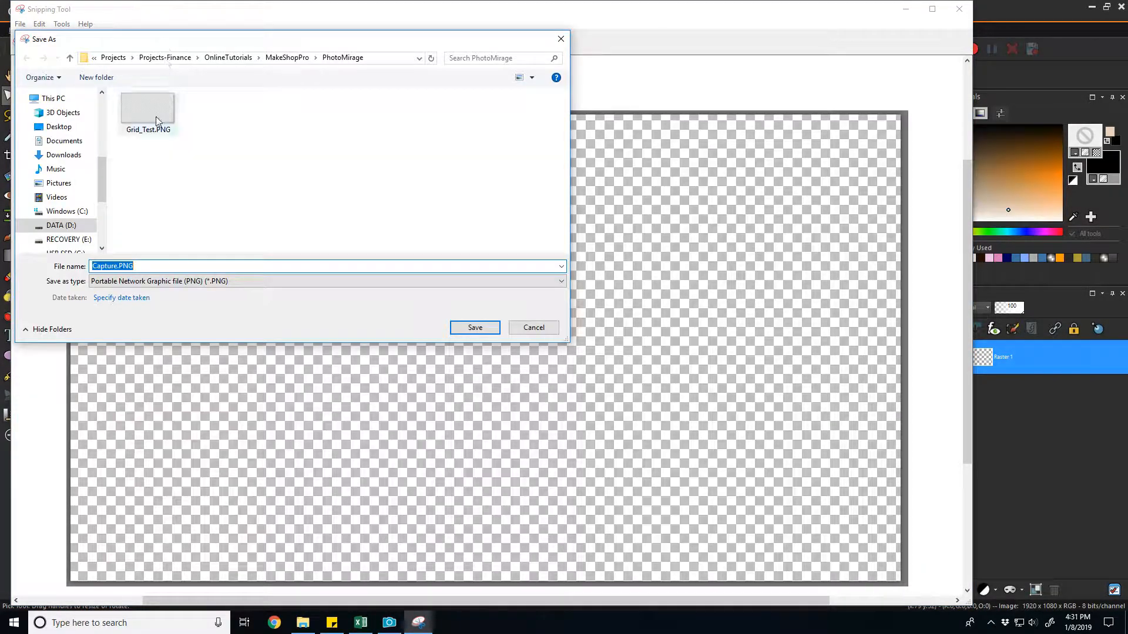
click(147, 108)
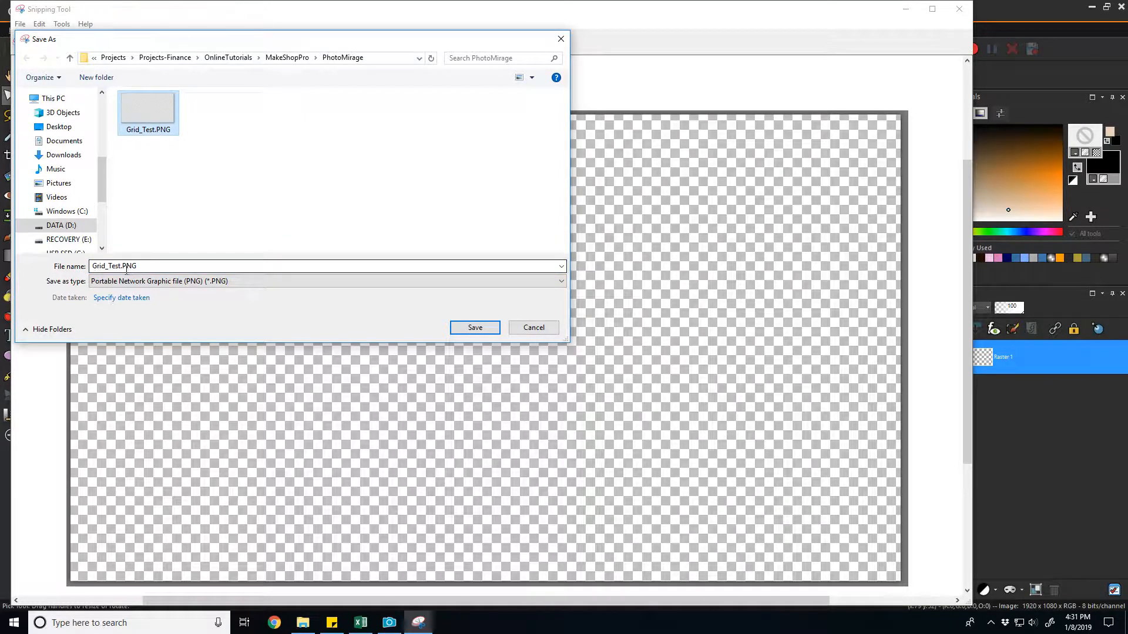
text(2)
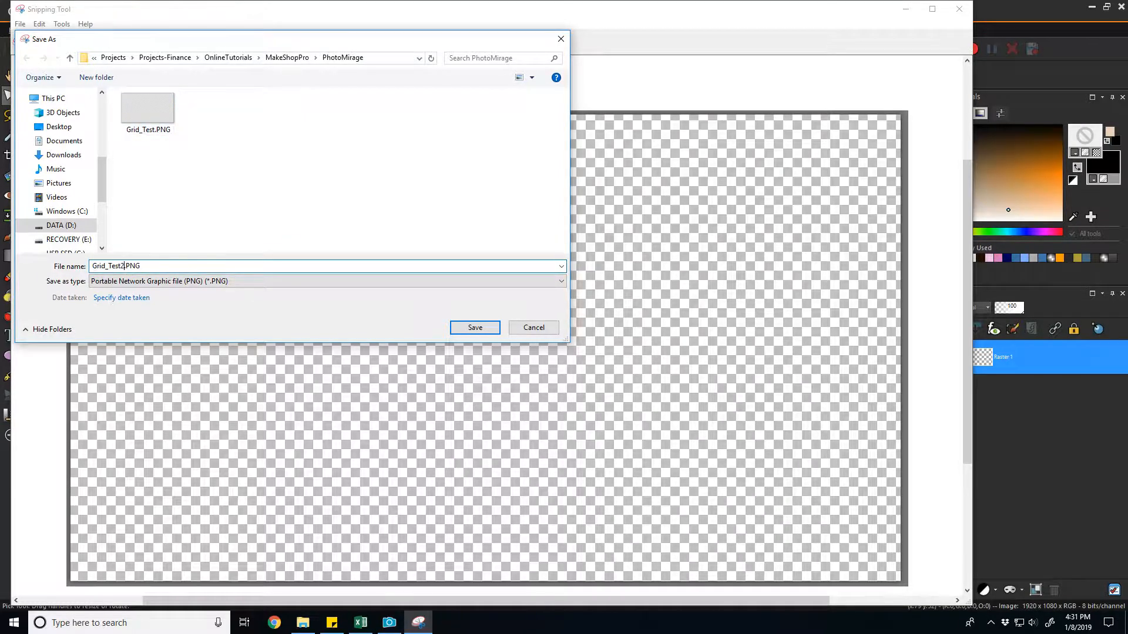
click(473, 328)
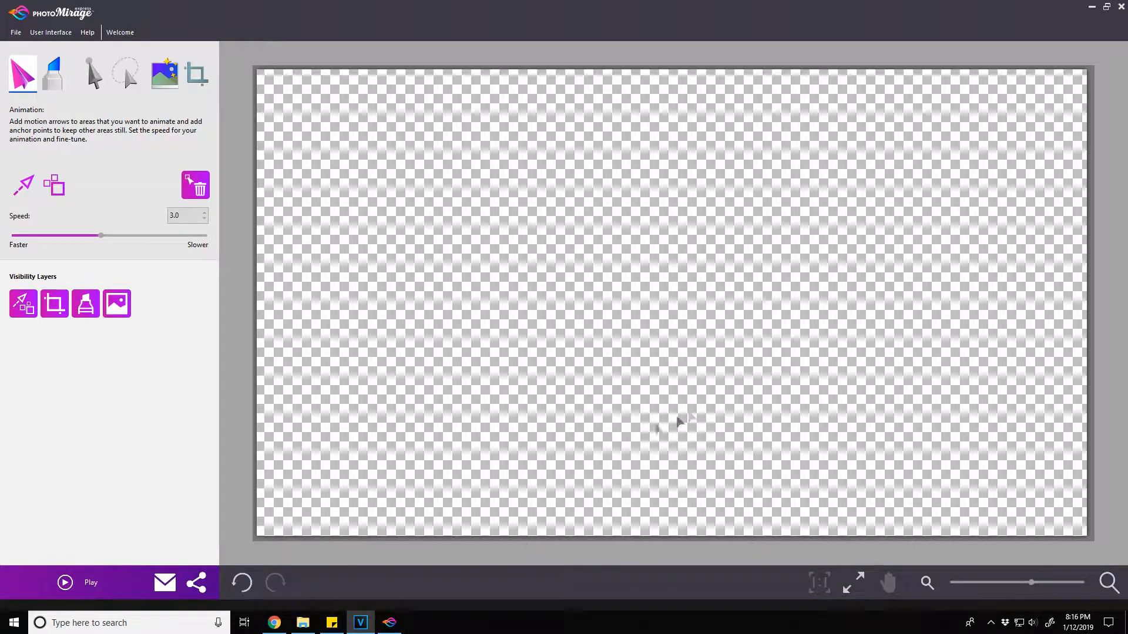
mouse_move(485, 312)
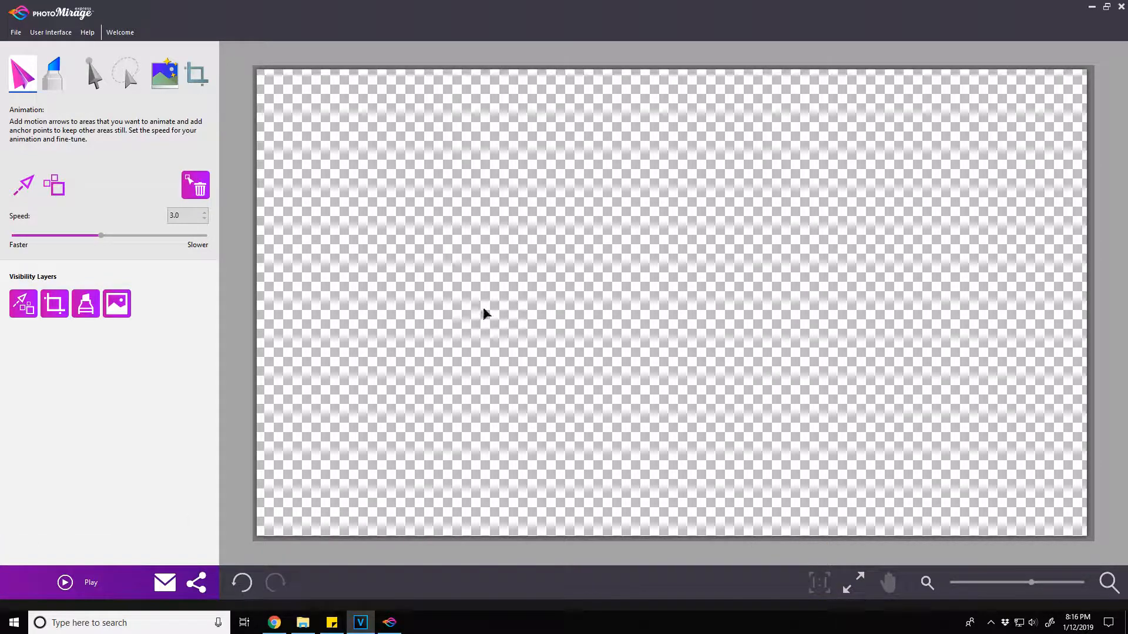
mouse_move(480, 315)
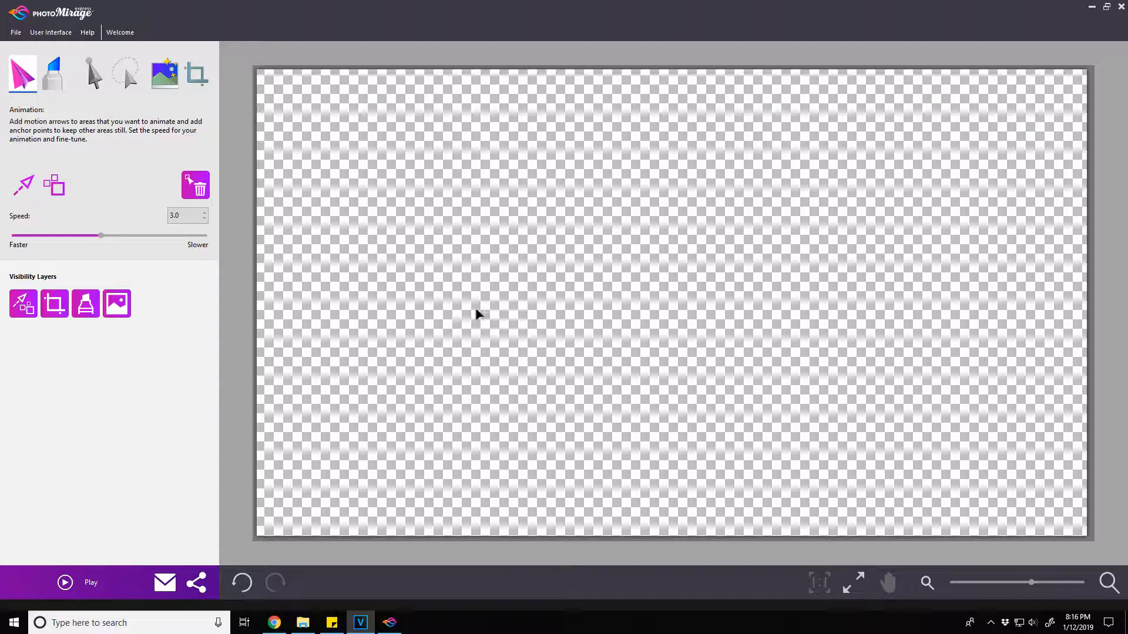
Step: Add a horizontal motion arrow across the grid's middle and play the animation preview
click(23, 184)
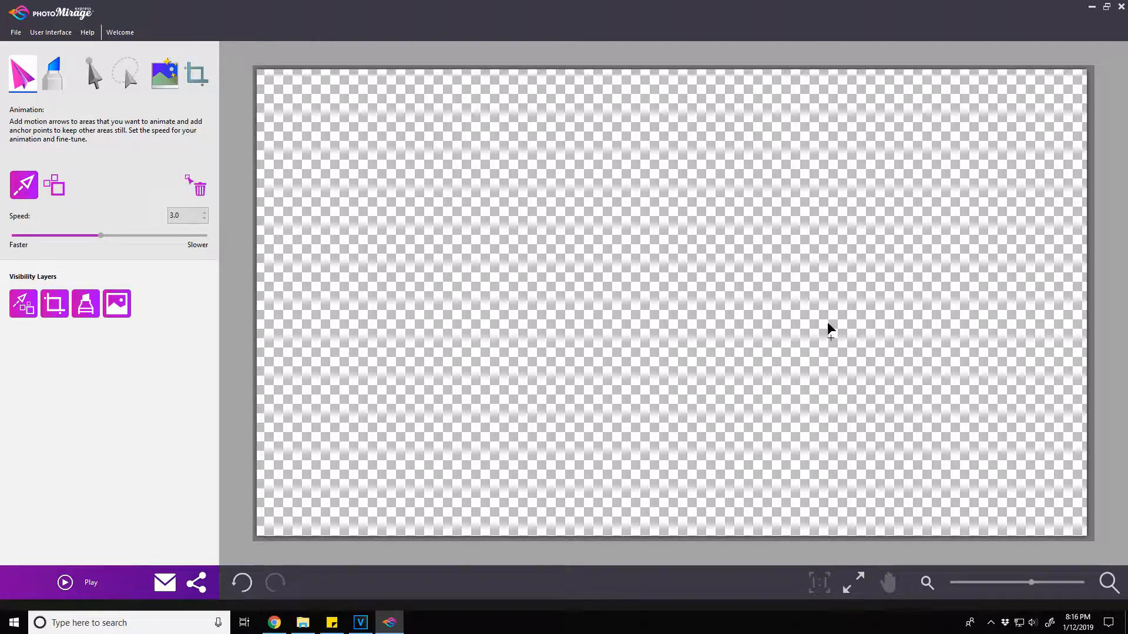
mouse_move(831, 308)
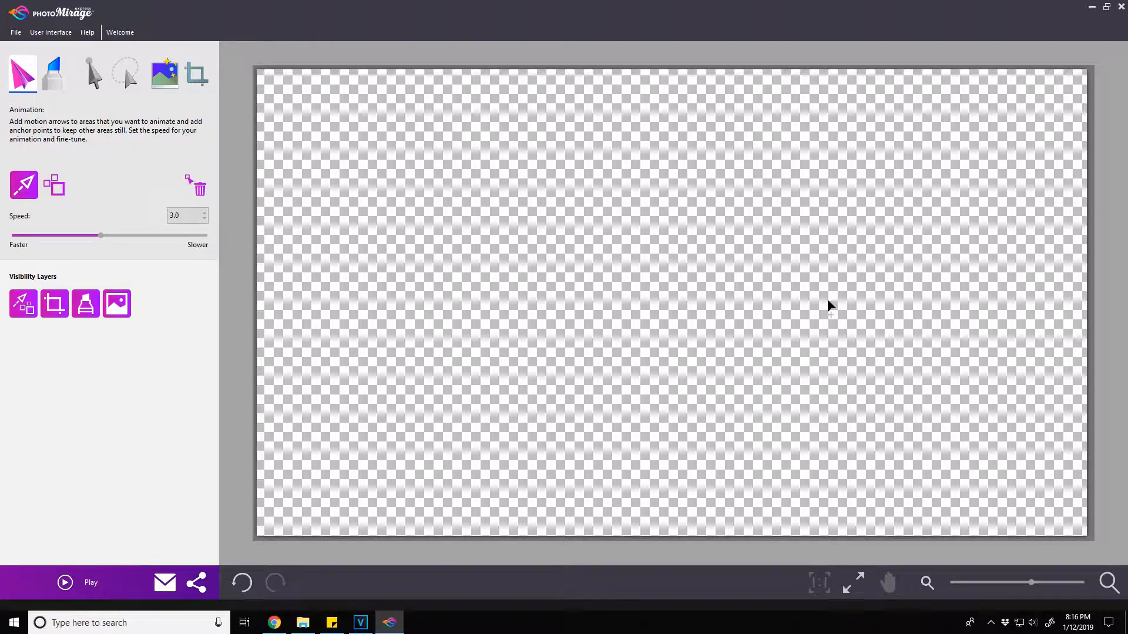
drag(827, 301, 532, 301)
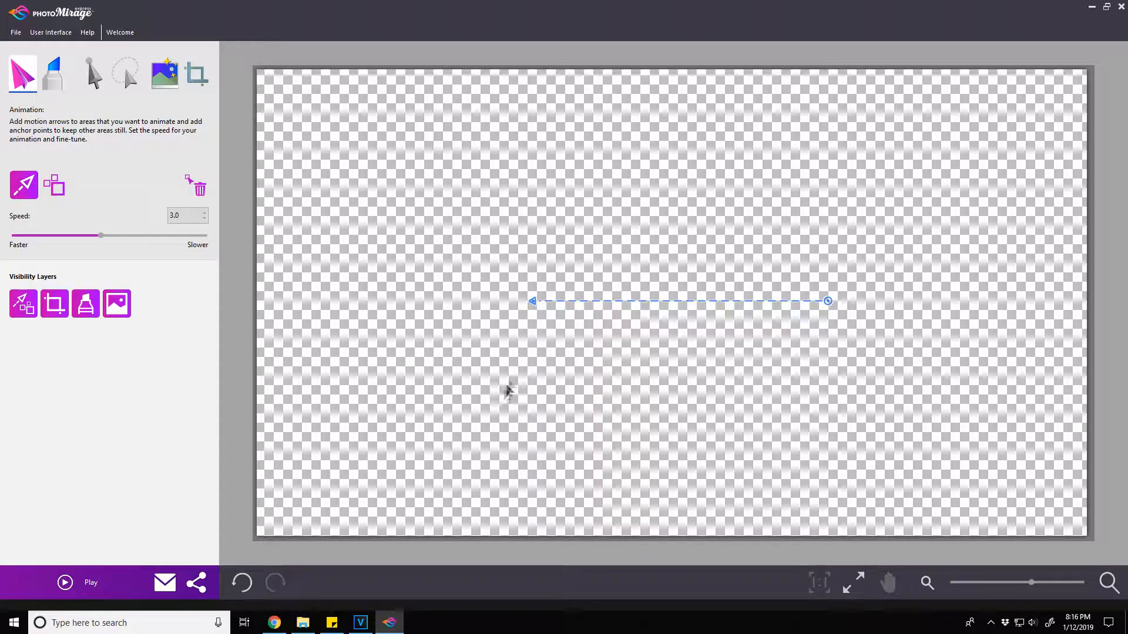
click(63, 583)
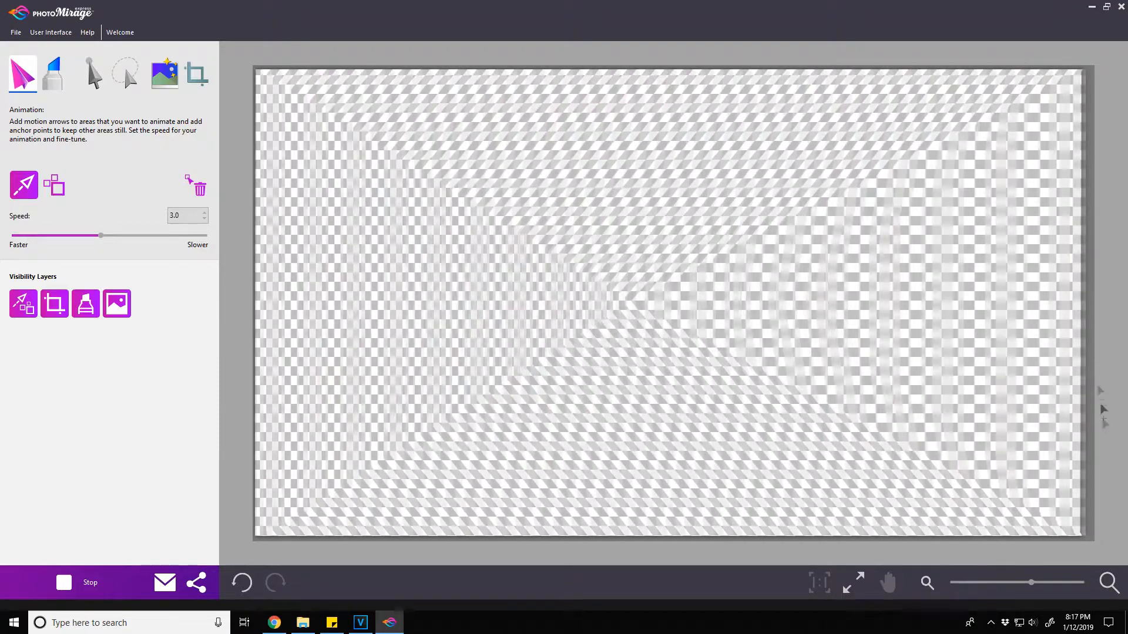
Step: Stop the preview and pin the grid image with anchor points at its four corners
click(53, 184)
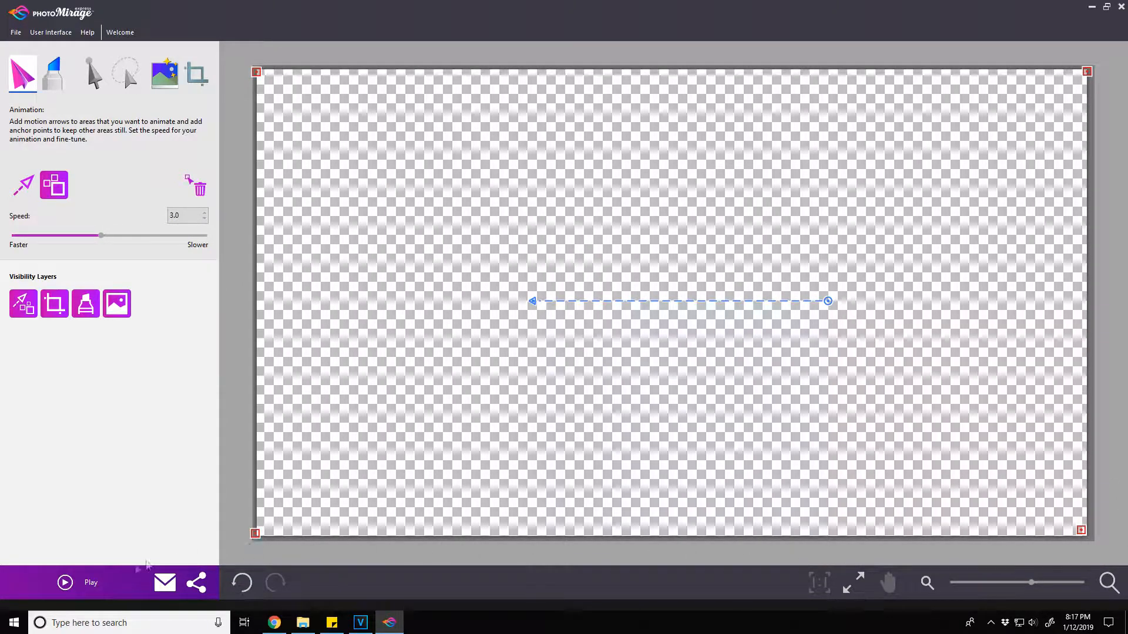
click(64, 582)
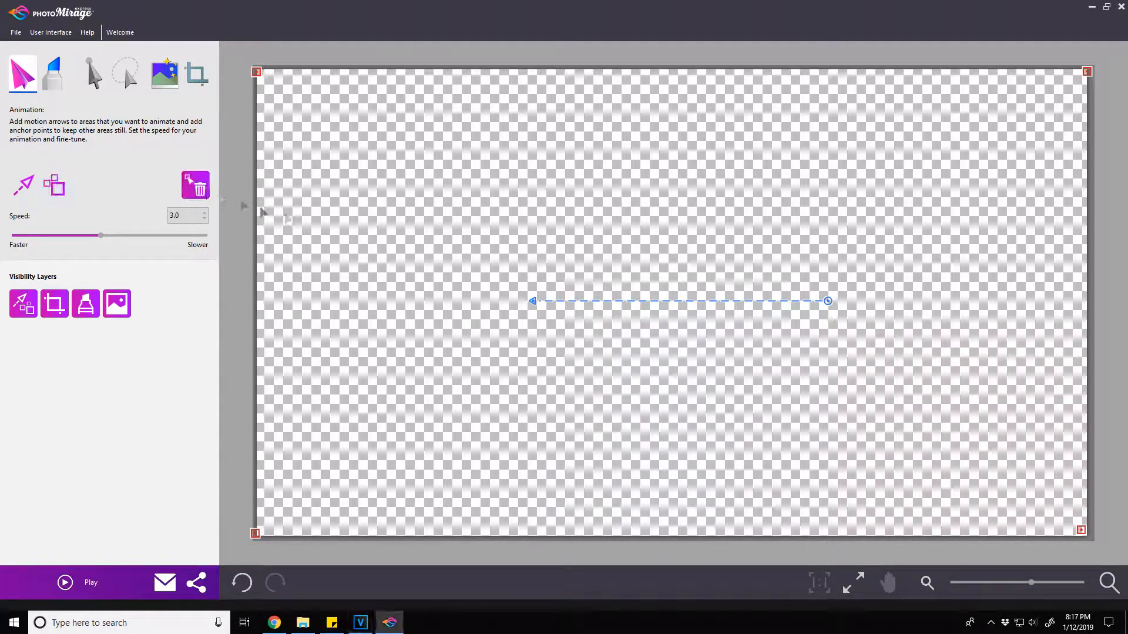
Step: Remove the horizontal arrow and draw a short left and a long right downward arrow
click(195, 185)
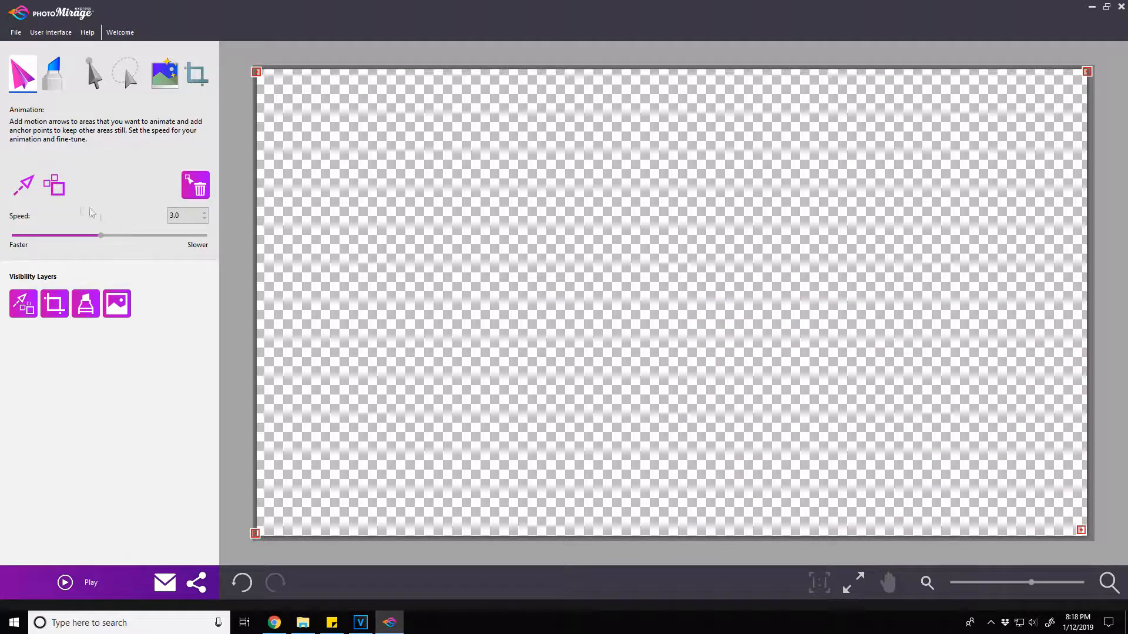
drag(396, 234, 393, 328)
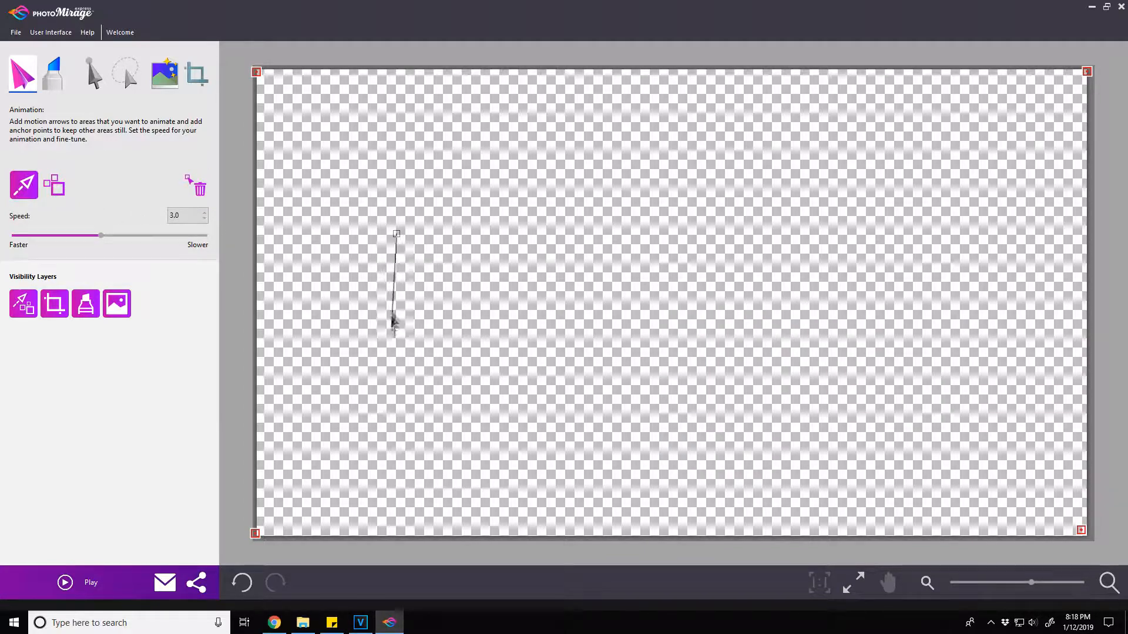
drag(811, 176, 820, 374)
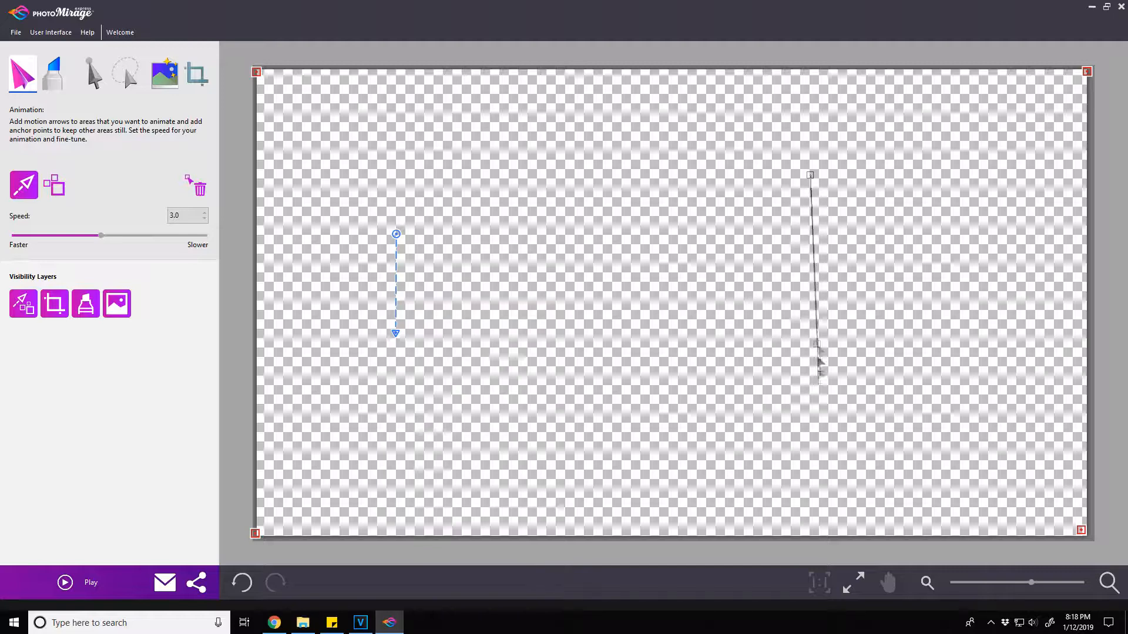
drag(820, 374, 813, 475)
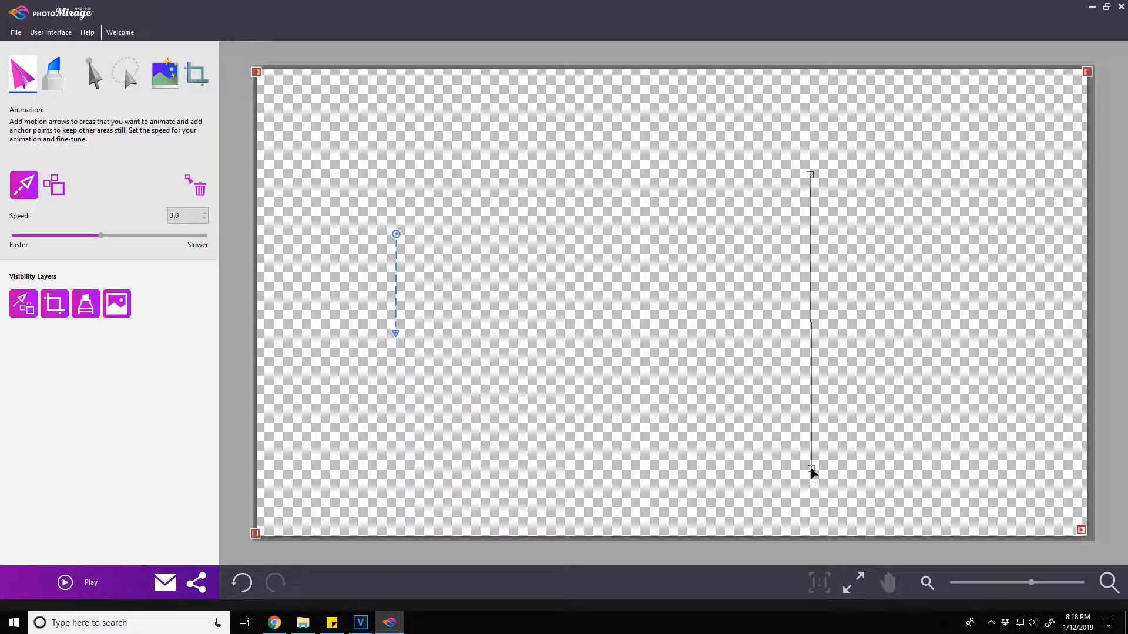
click(63, 583)
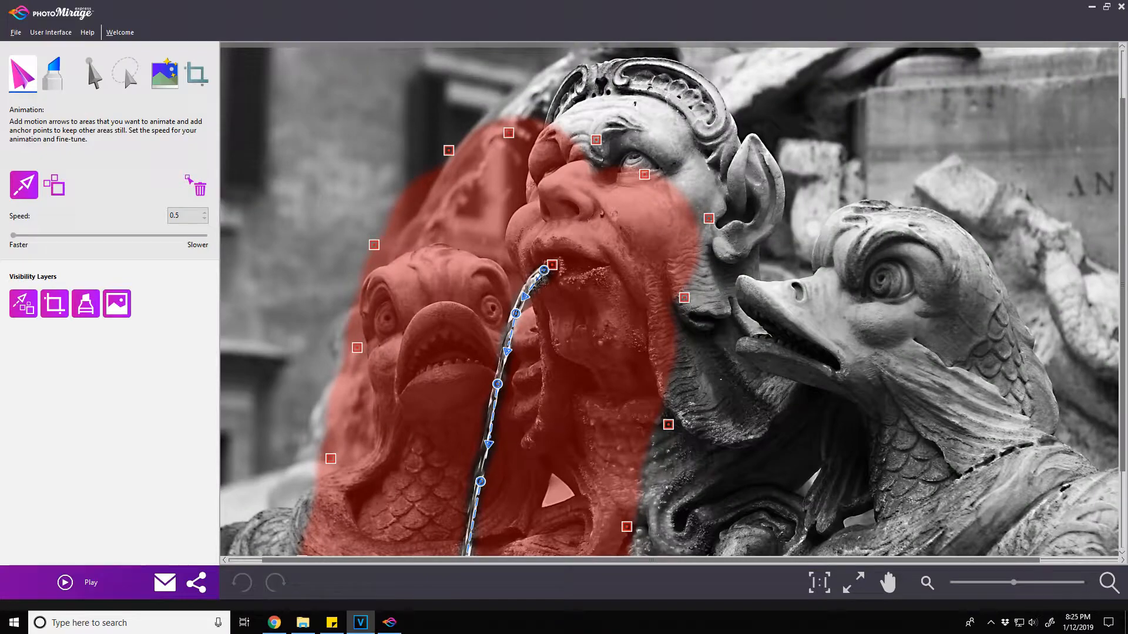
mouse_move(508, 392)
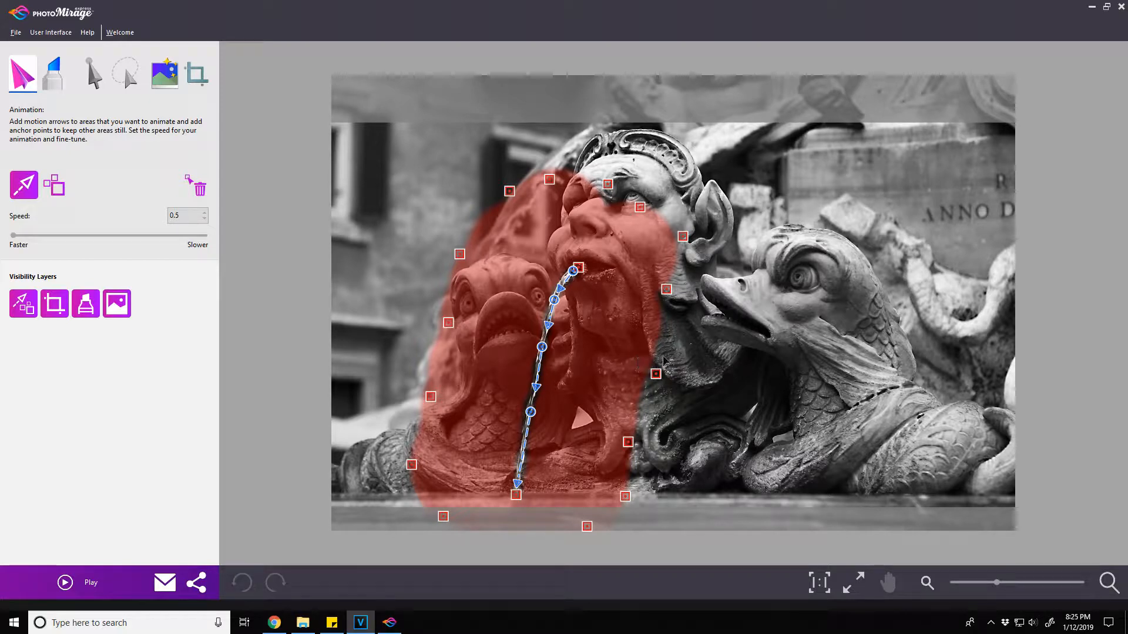
click(64, 582)
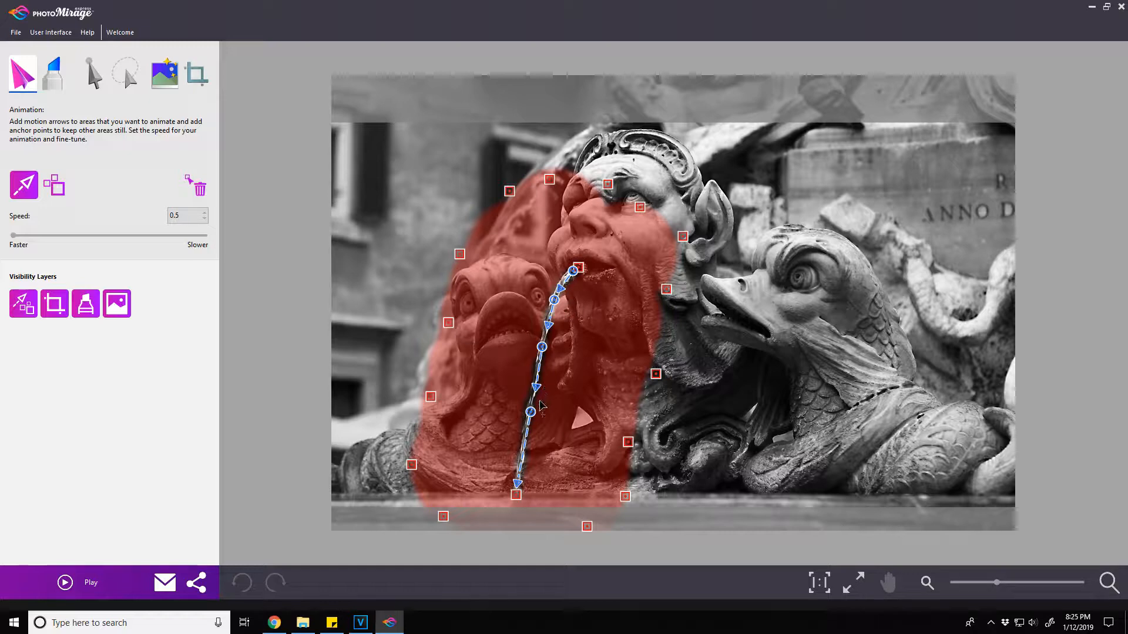
mouse_move(651, 406)
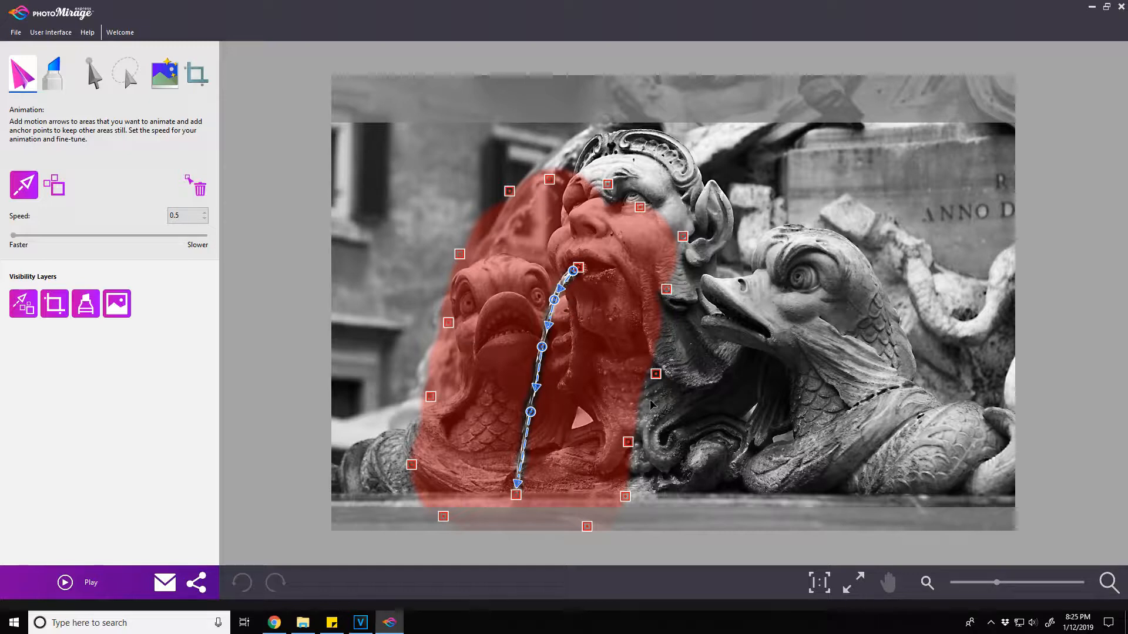
mouse_move(640, 386)
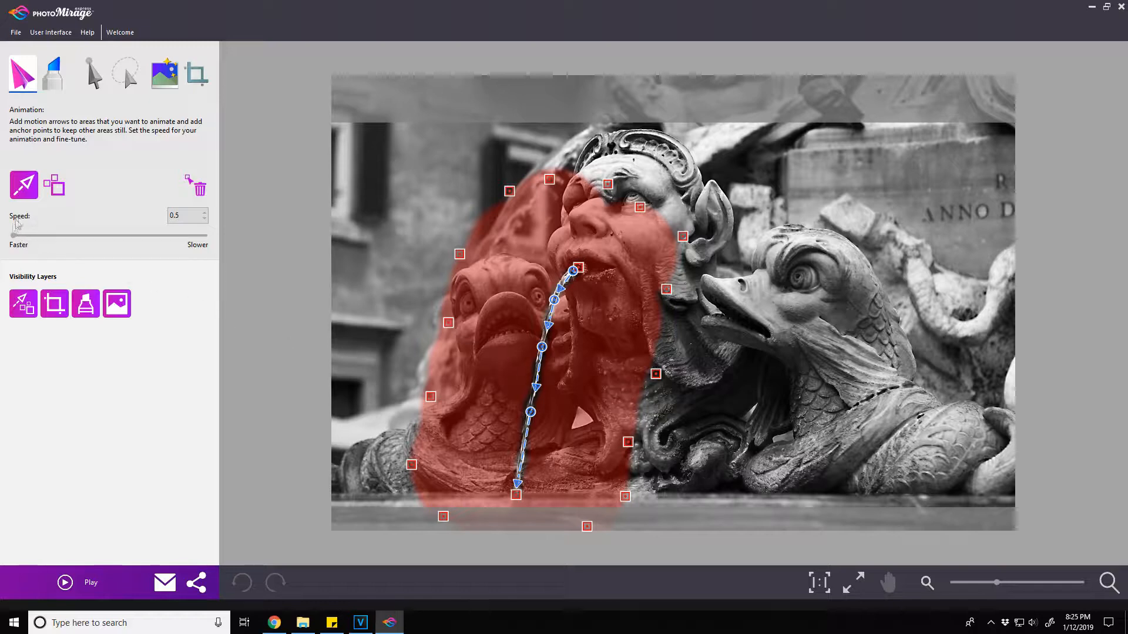
mouse_move(112, 268)
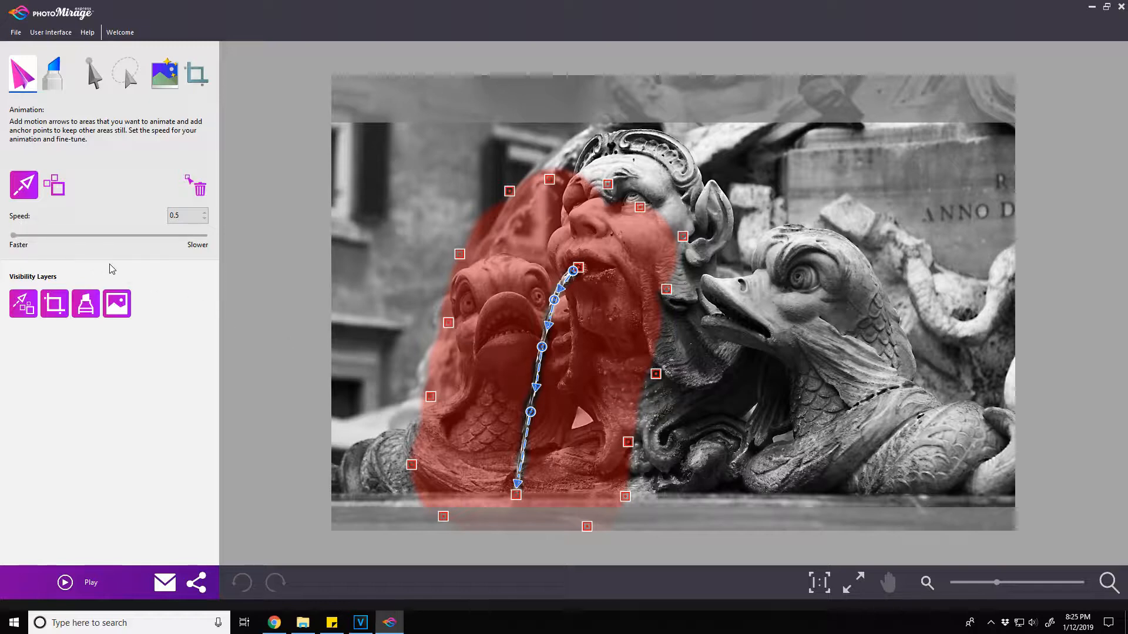
click(65, 581)
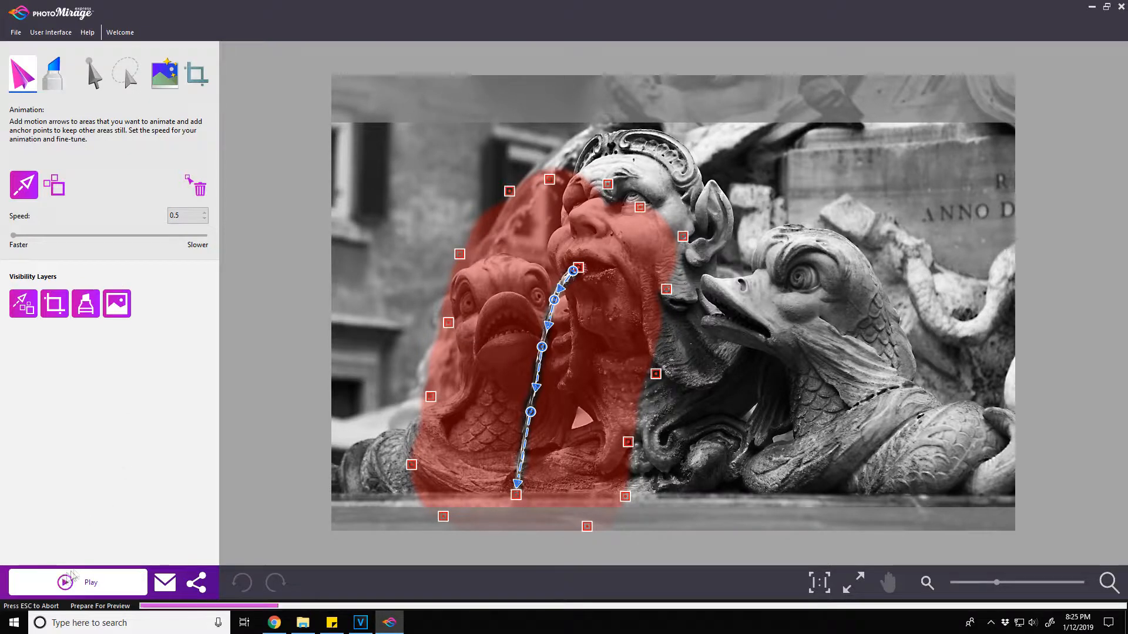
click(78, 582)
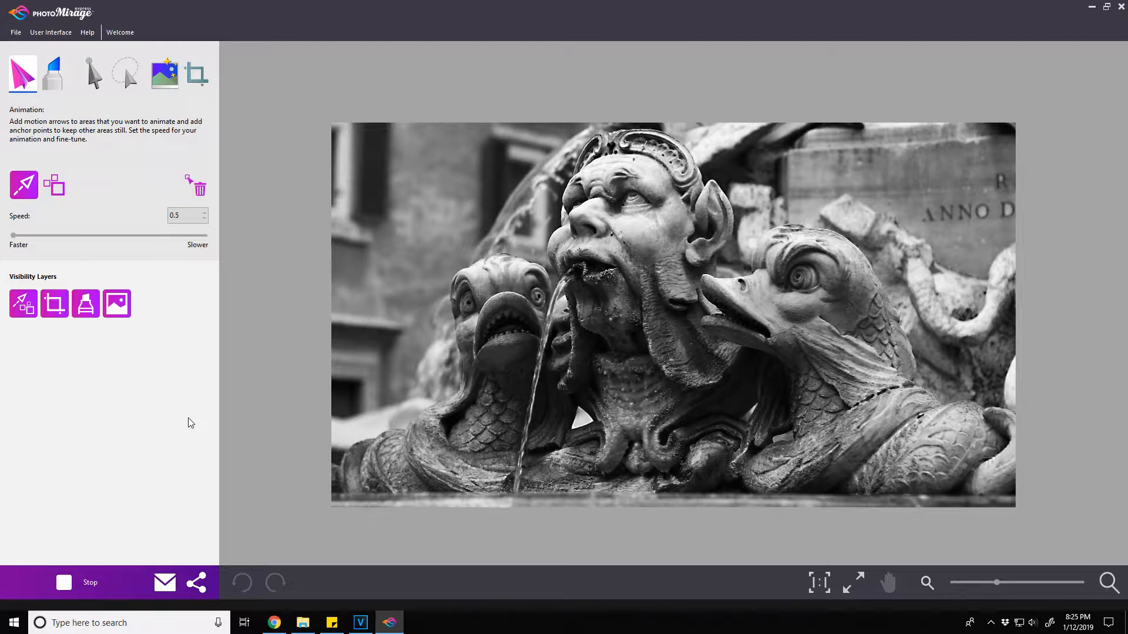
mouse_move(183, 430)
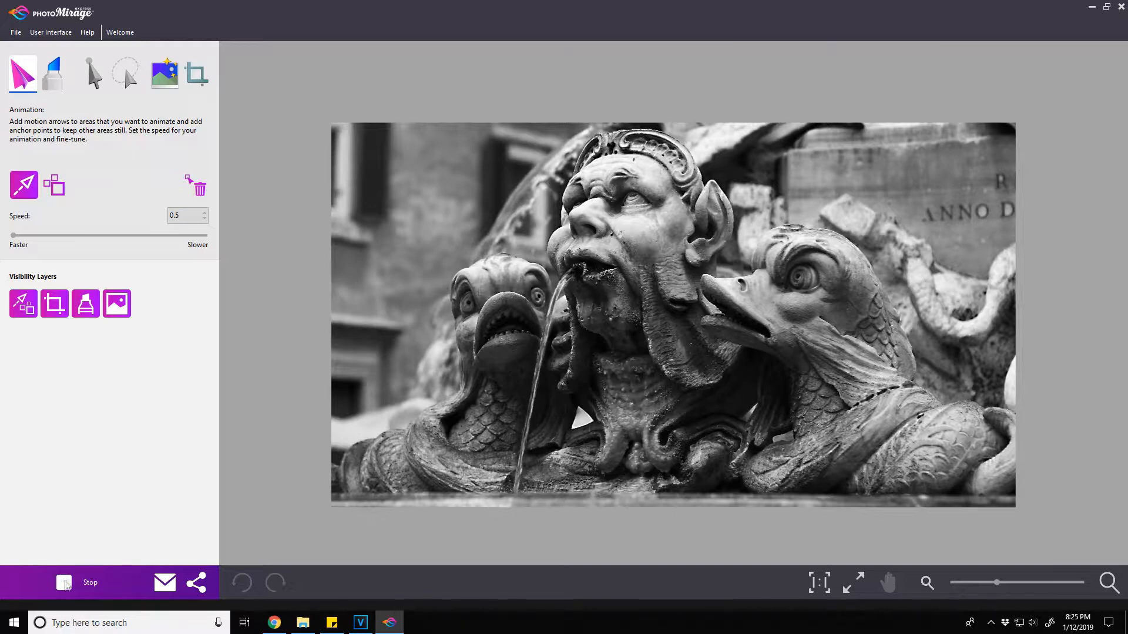
click(77, 582)
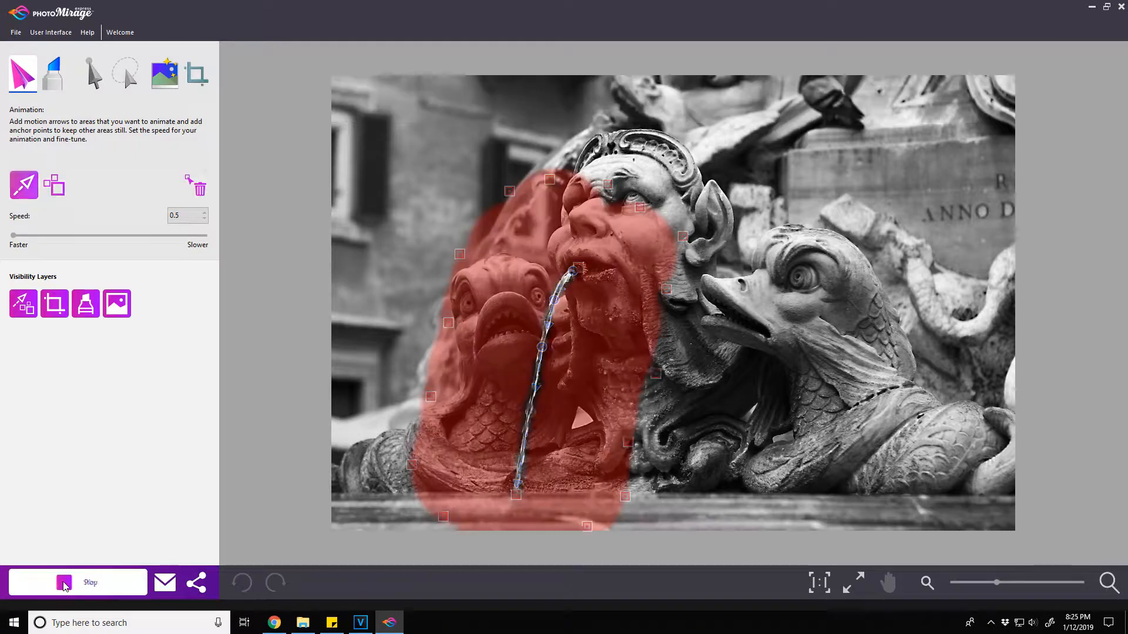
Step: Play the Trevi Fountain water animation preview at speed 3.0
click(63, 583)
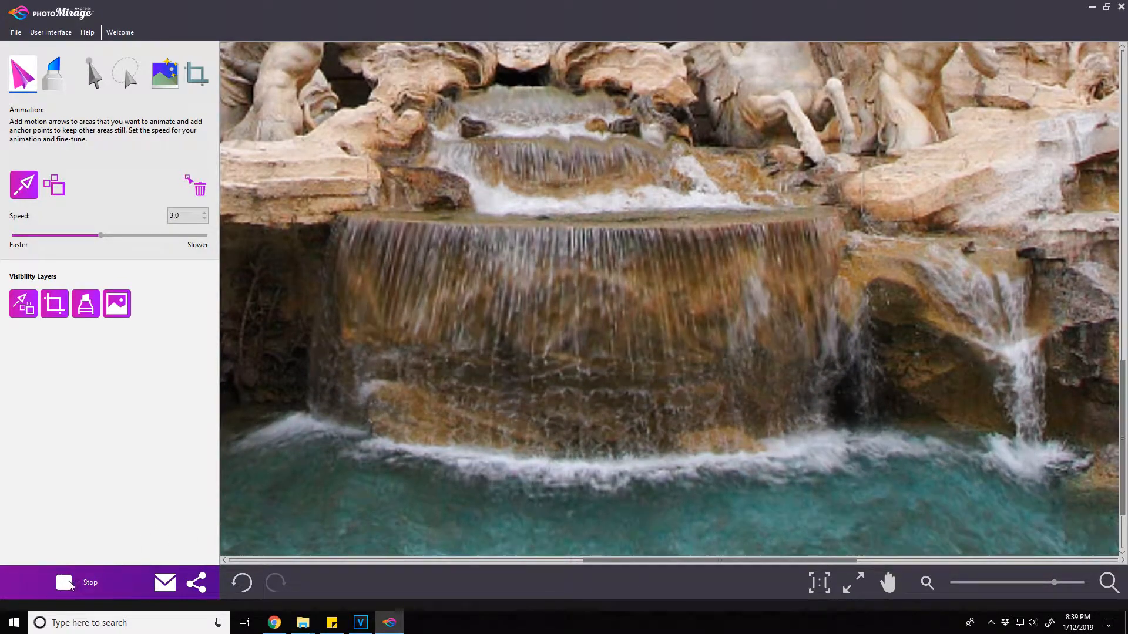
Step: Stop the fountain preview to show the full photo with arrows, anchors and red mask
click(65, 583)
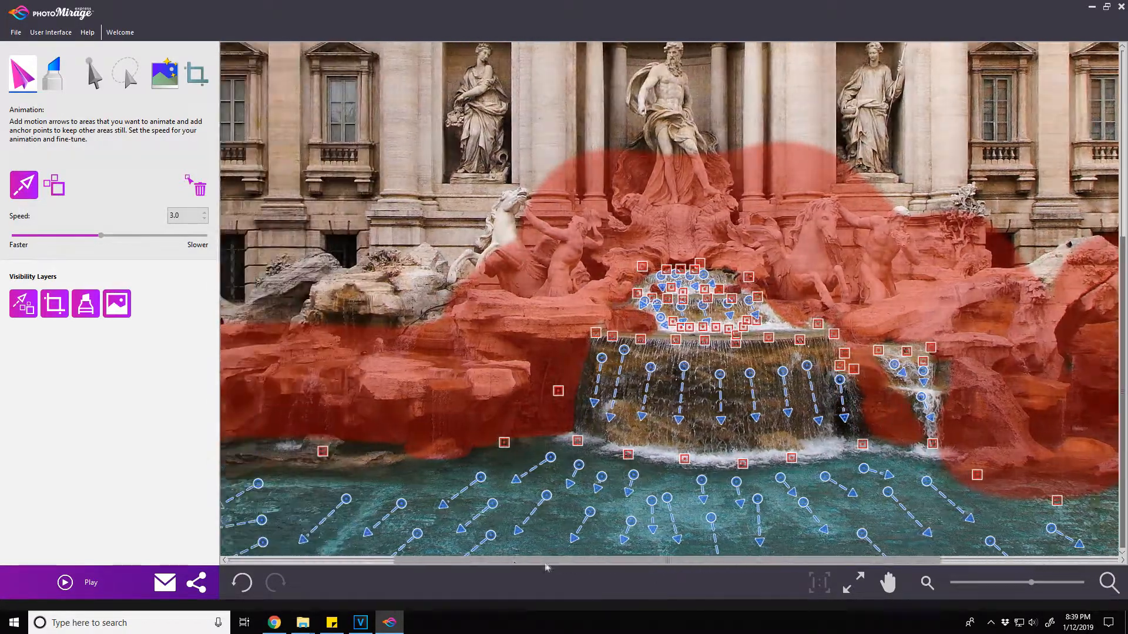
click(64, 582)
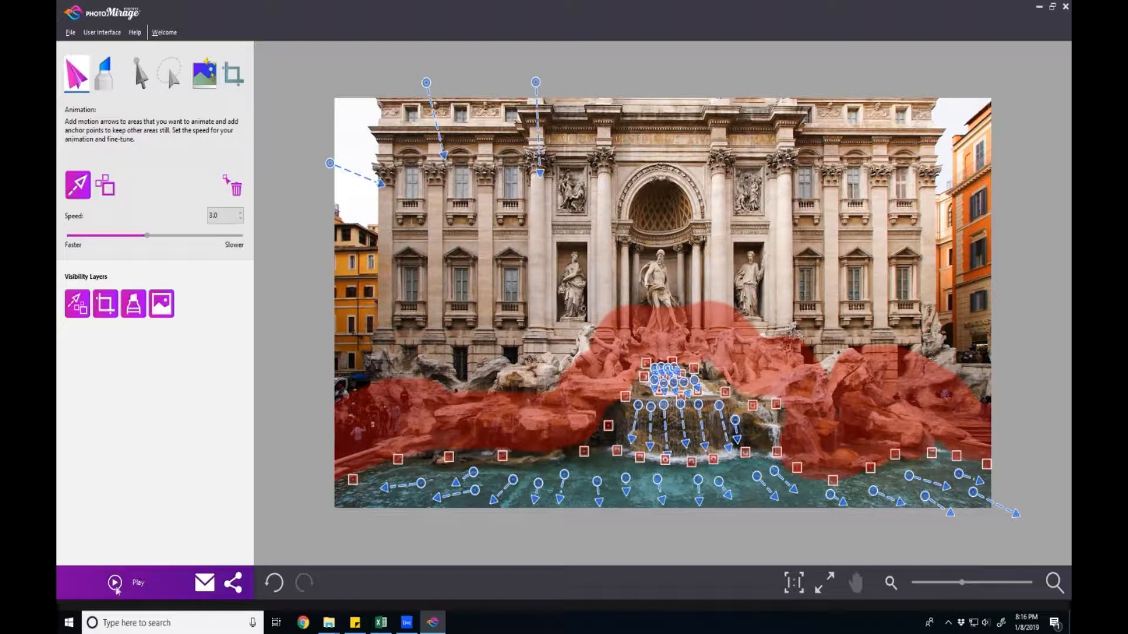
Step: Remove the stray sky arrows and add motion arrows along the lower-left water edge
click(114, 583)
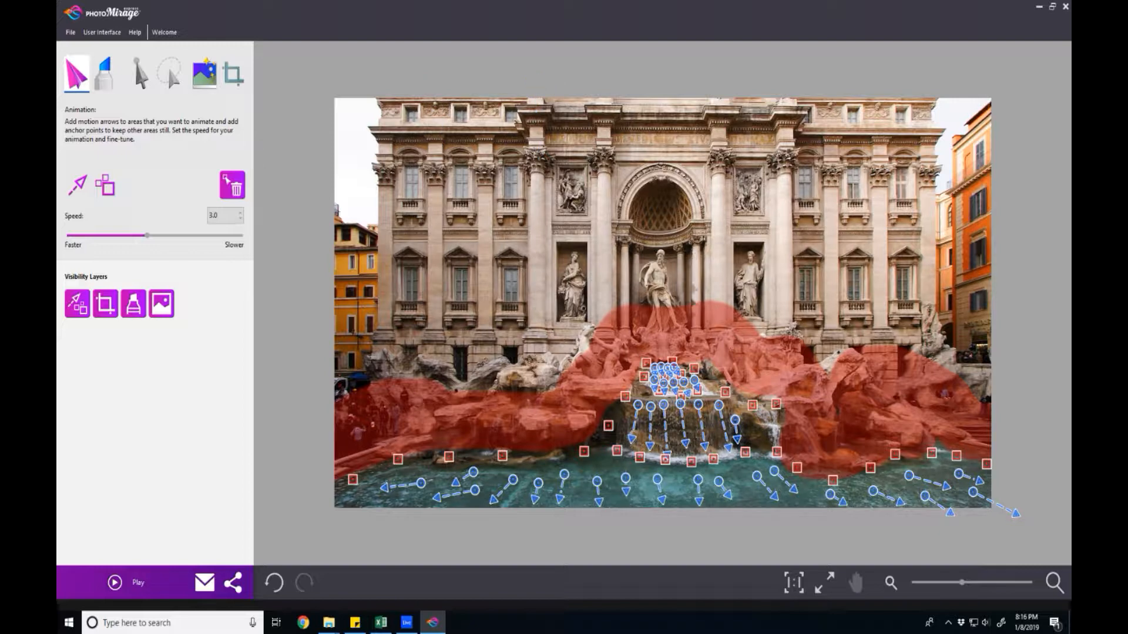
click(77, 185)
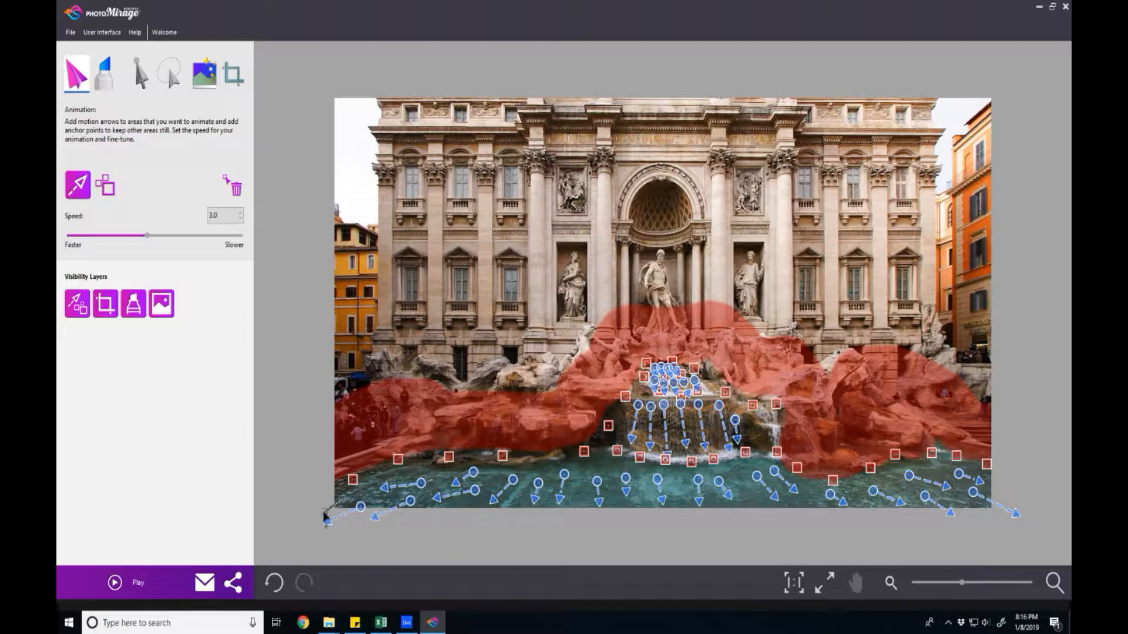
click(114, 582)
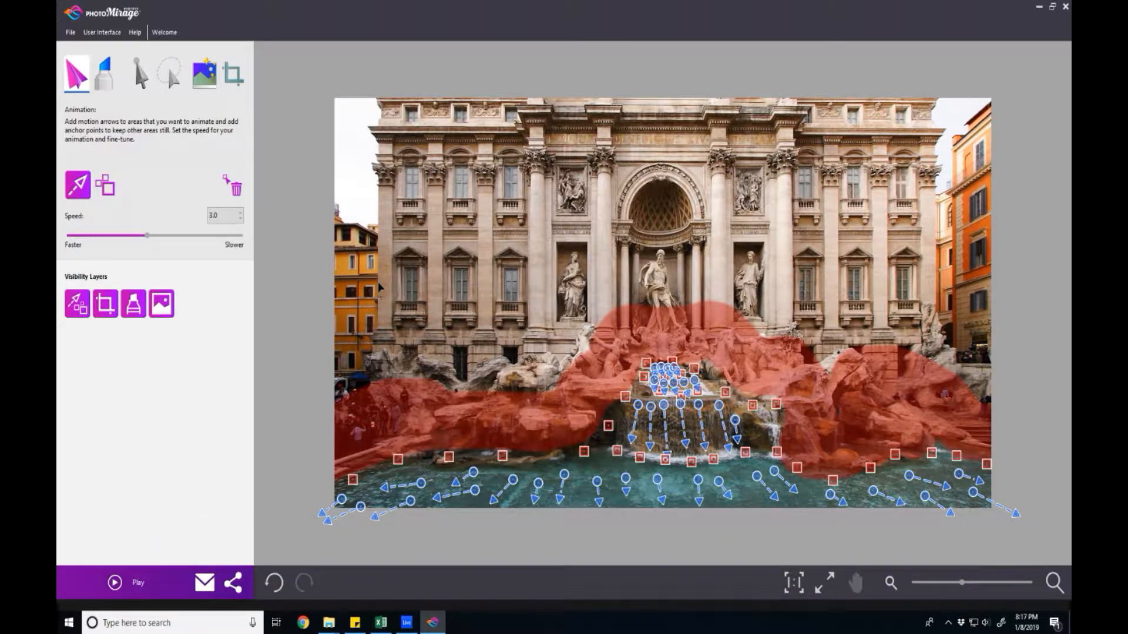
mouse_move(307, 201)
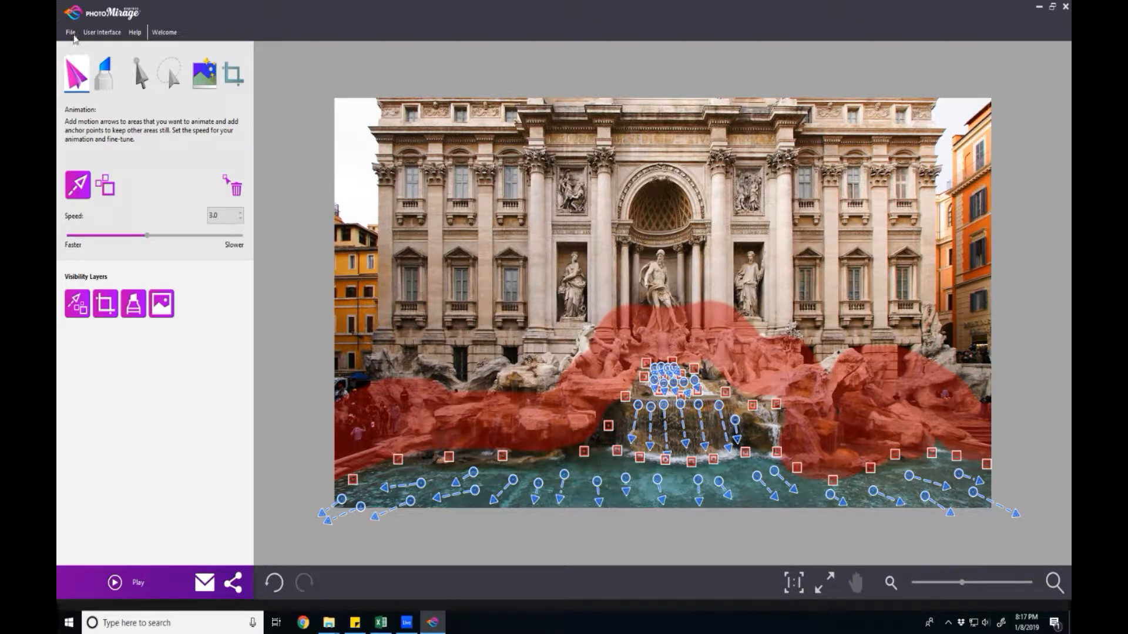
Step: Choose jascBanner-dirty.png to open, prompting to save changes to italy_tour_31.cpm
click(70, 32)
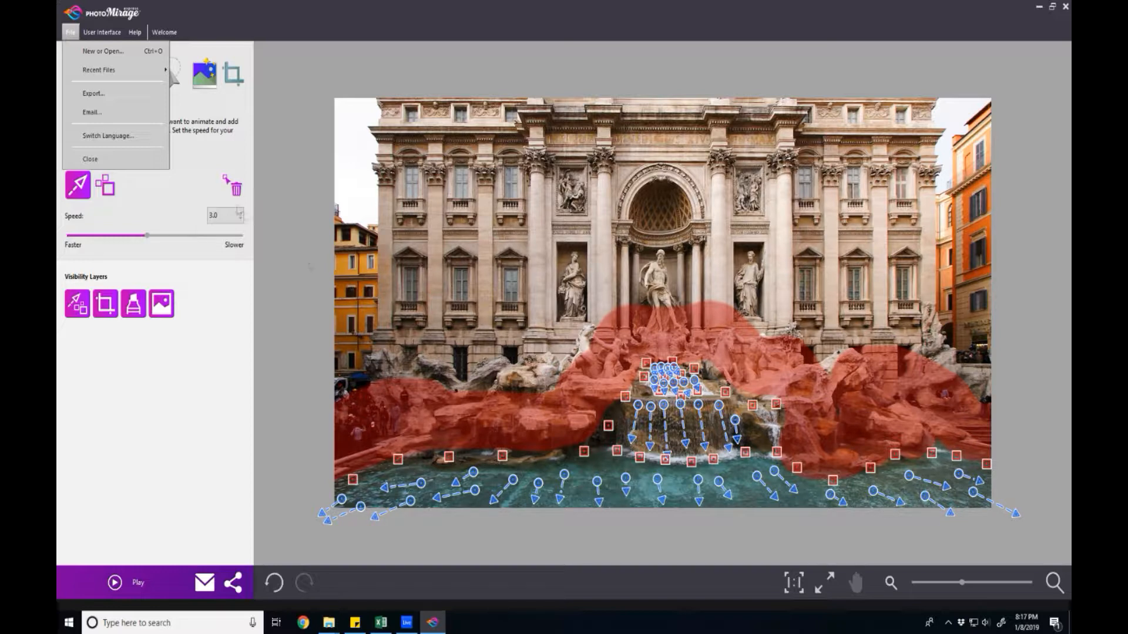
mouse_move(92, 113)
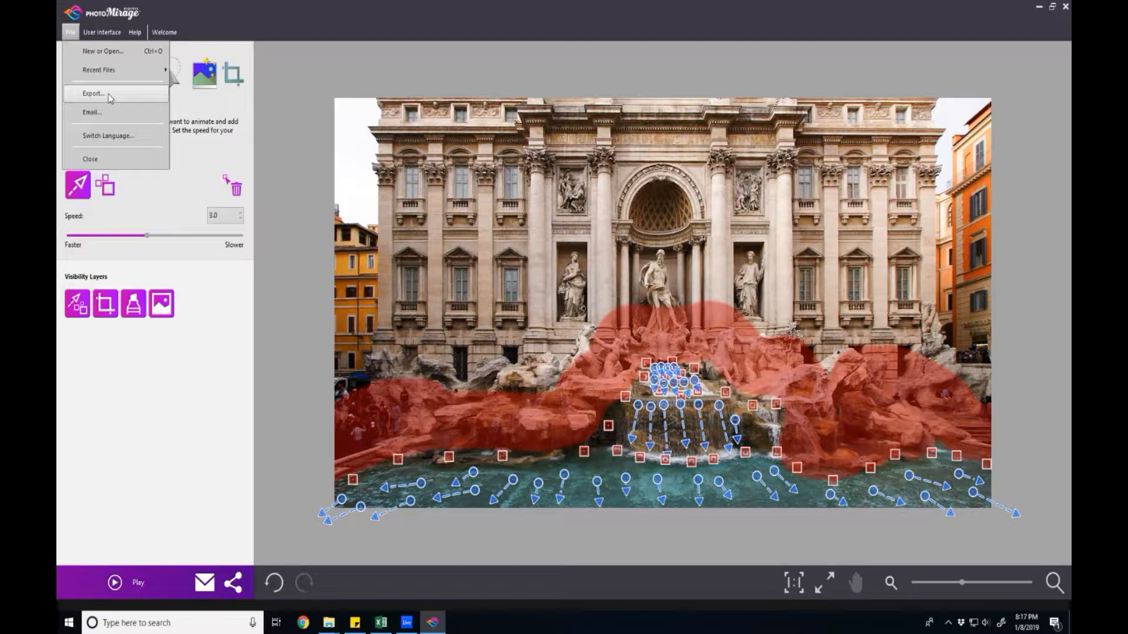
mouse_move(104, 50)
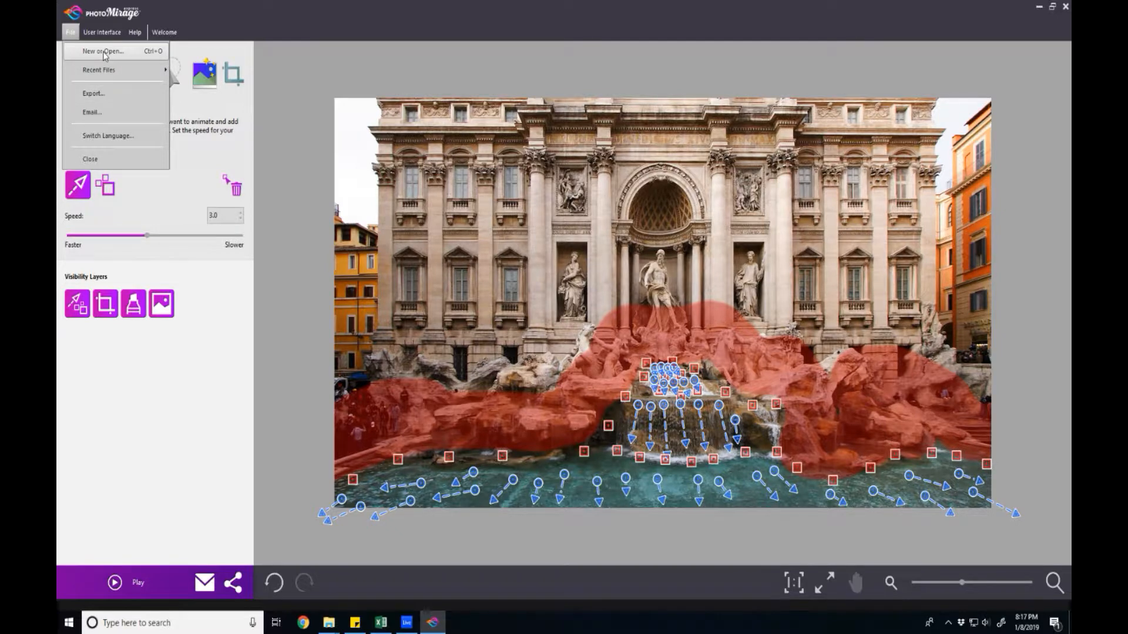
click(104, 50)
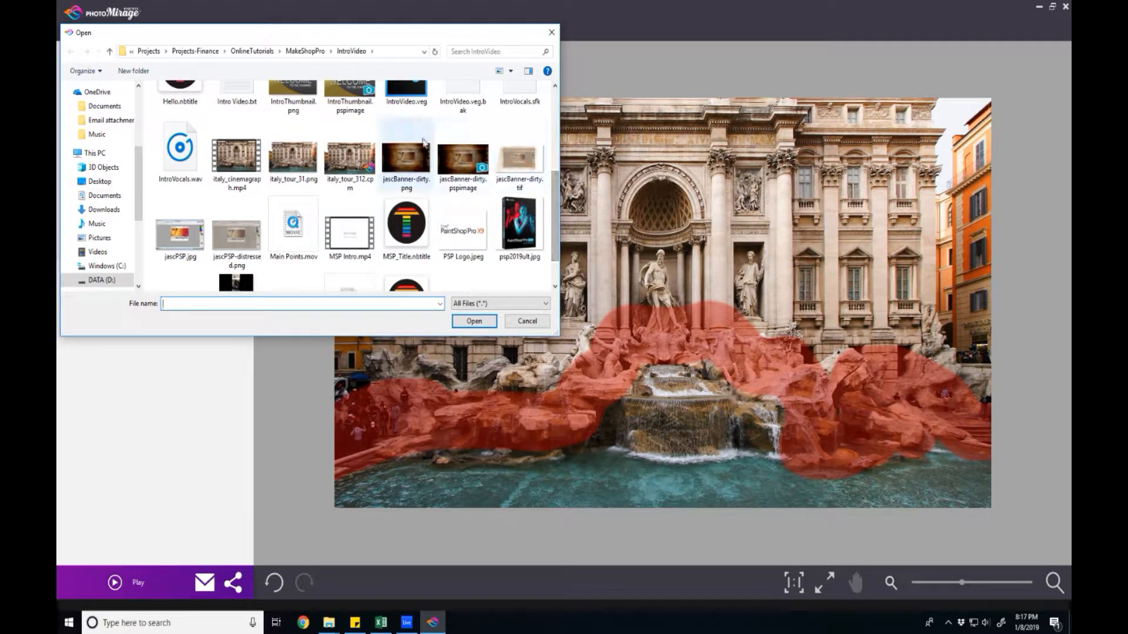
click(405, 156)
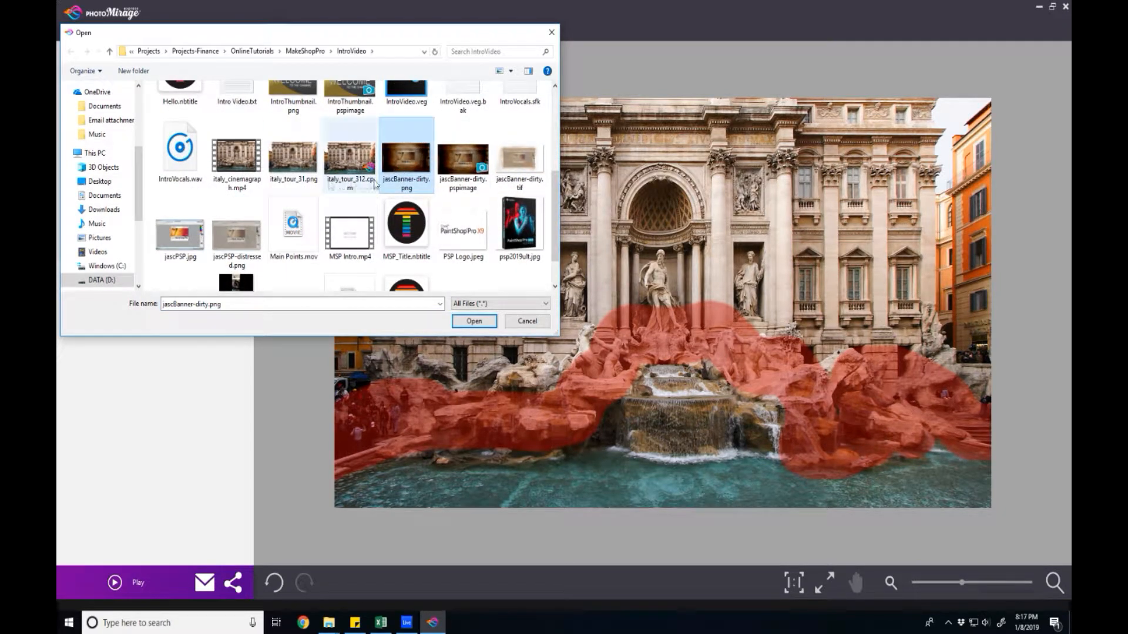
click(527, 321)
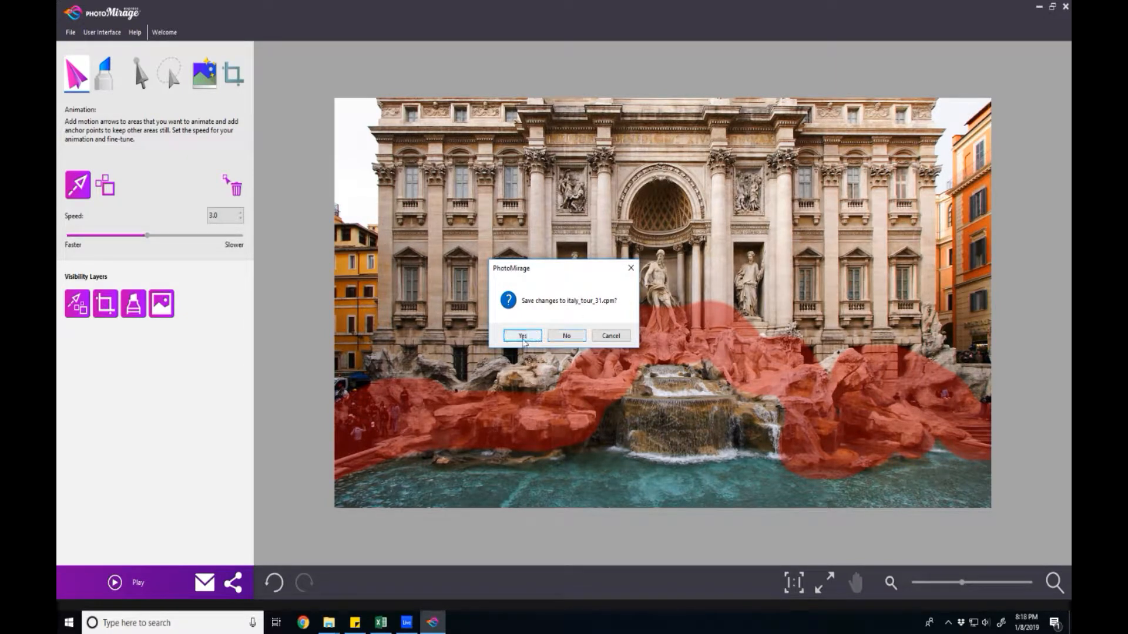
click(521, 337)
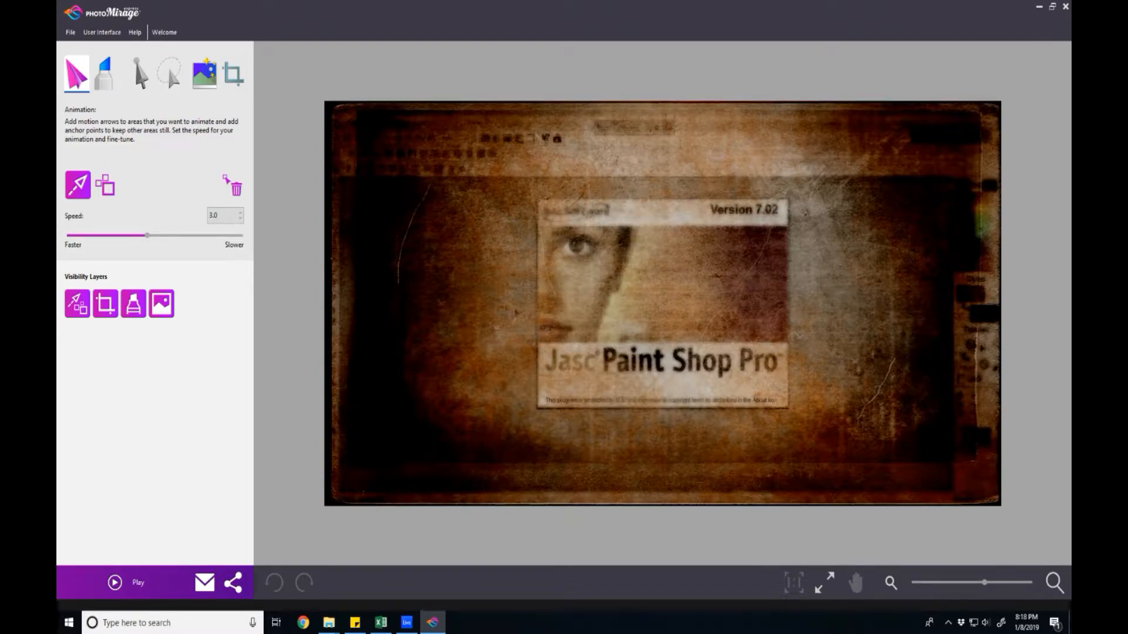
click(70, 32)
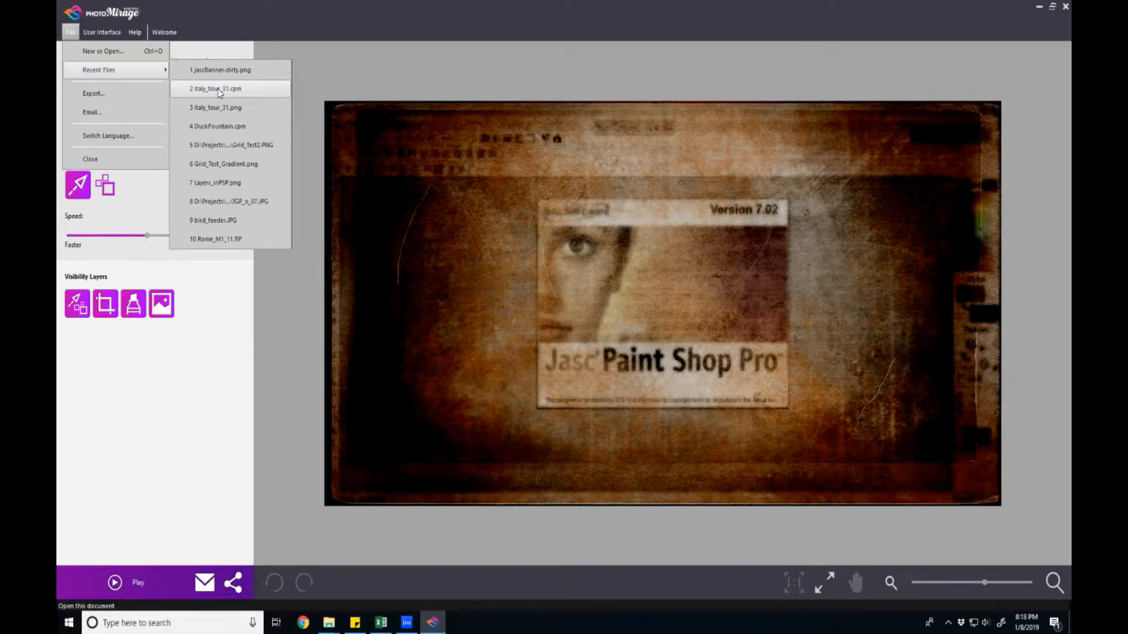
click(214, 88)
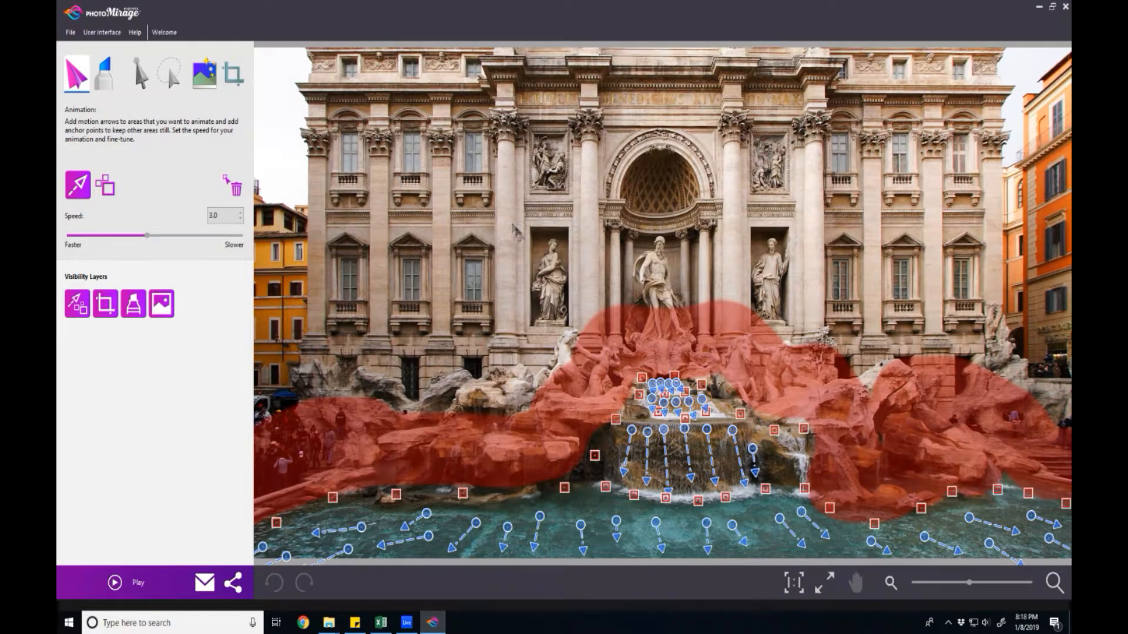